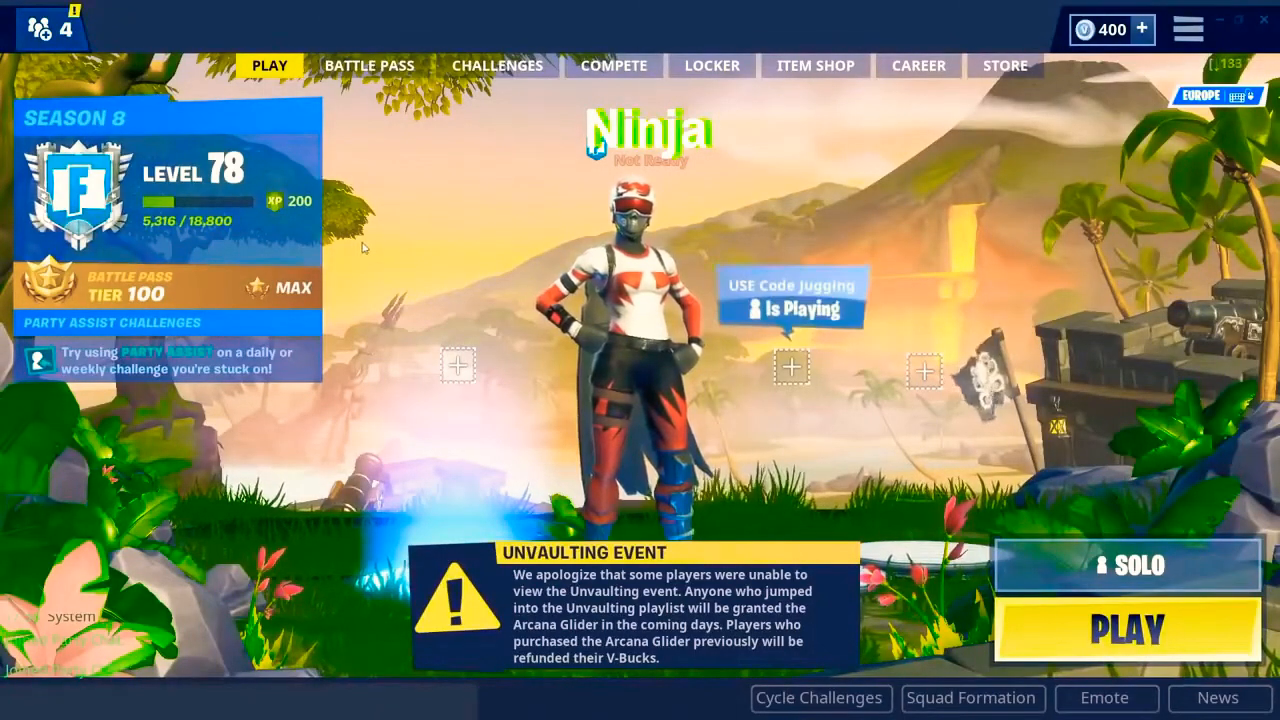
Step: Open Fortnite's settings from the lobby menu, return to the lobby, and reopen the settings
left_click(1188, 29)
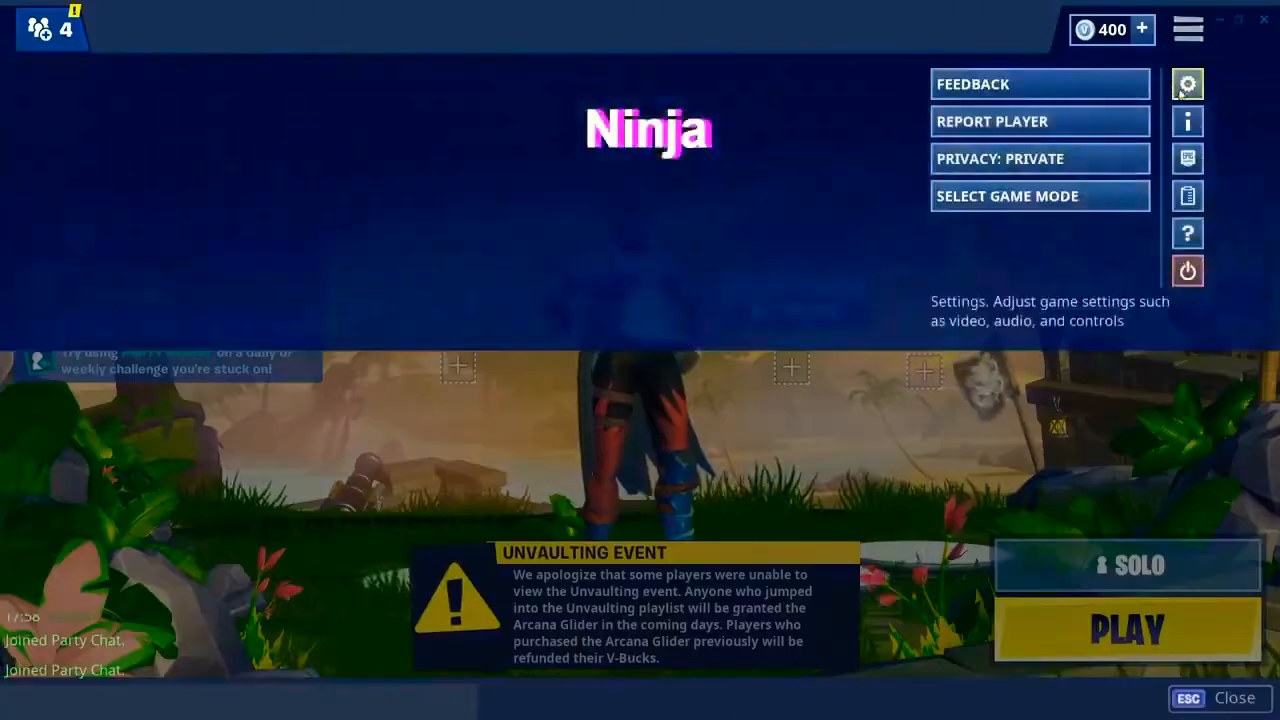
left_click(1187, 84)
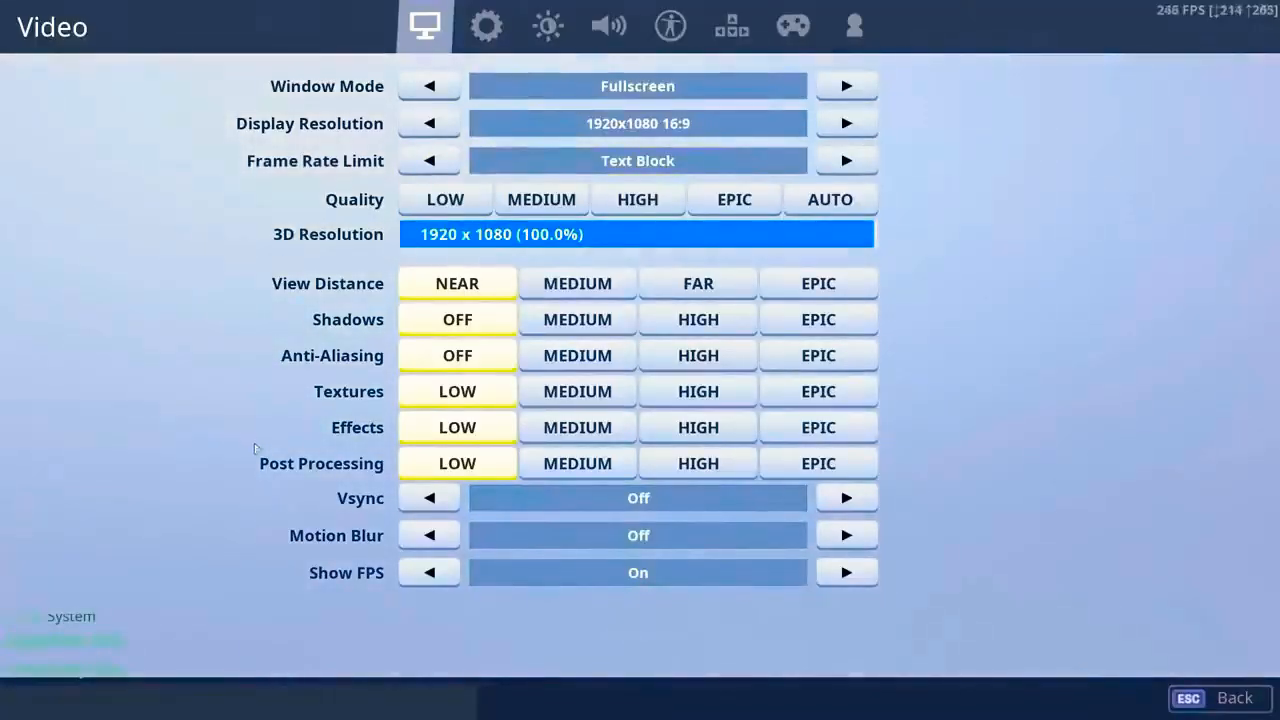
left_click(1187, 697)
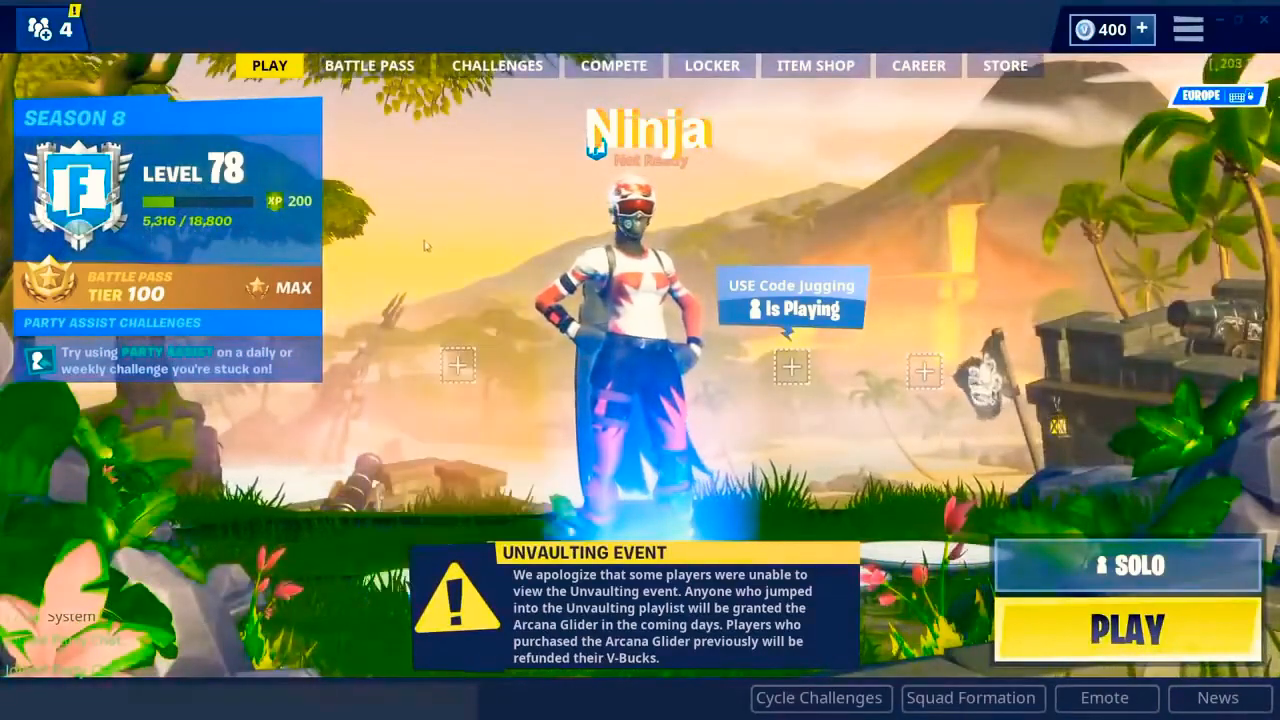
mouse_move(465, 203)
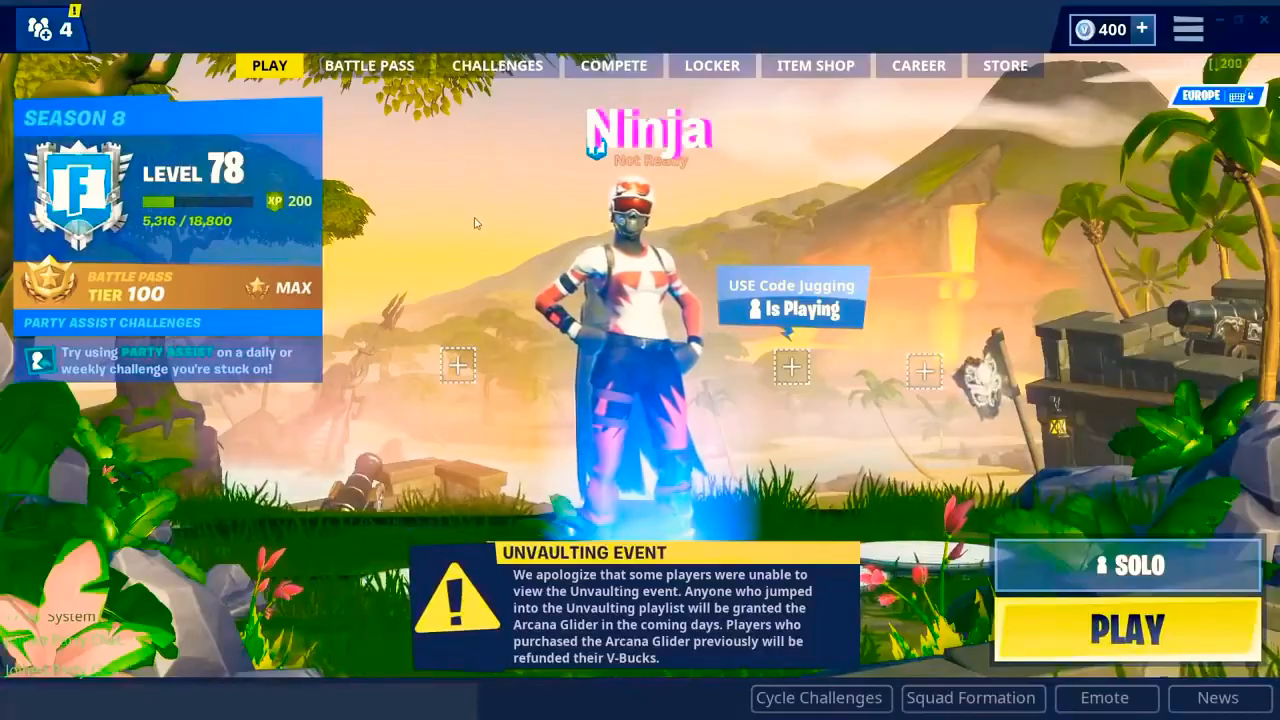
left_click(1188, 28)
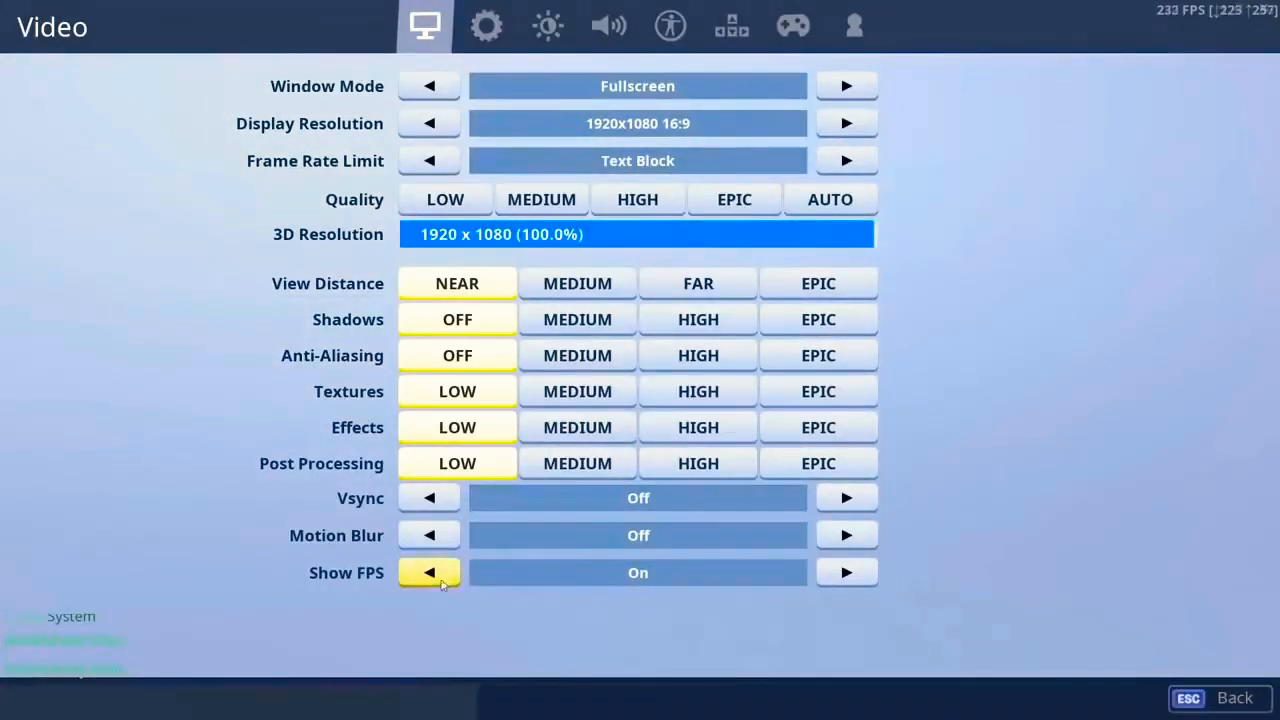
mouse_move(225, 521)
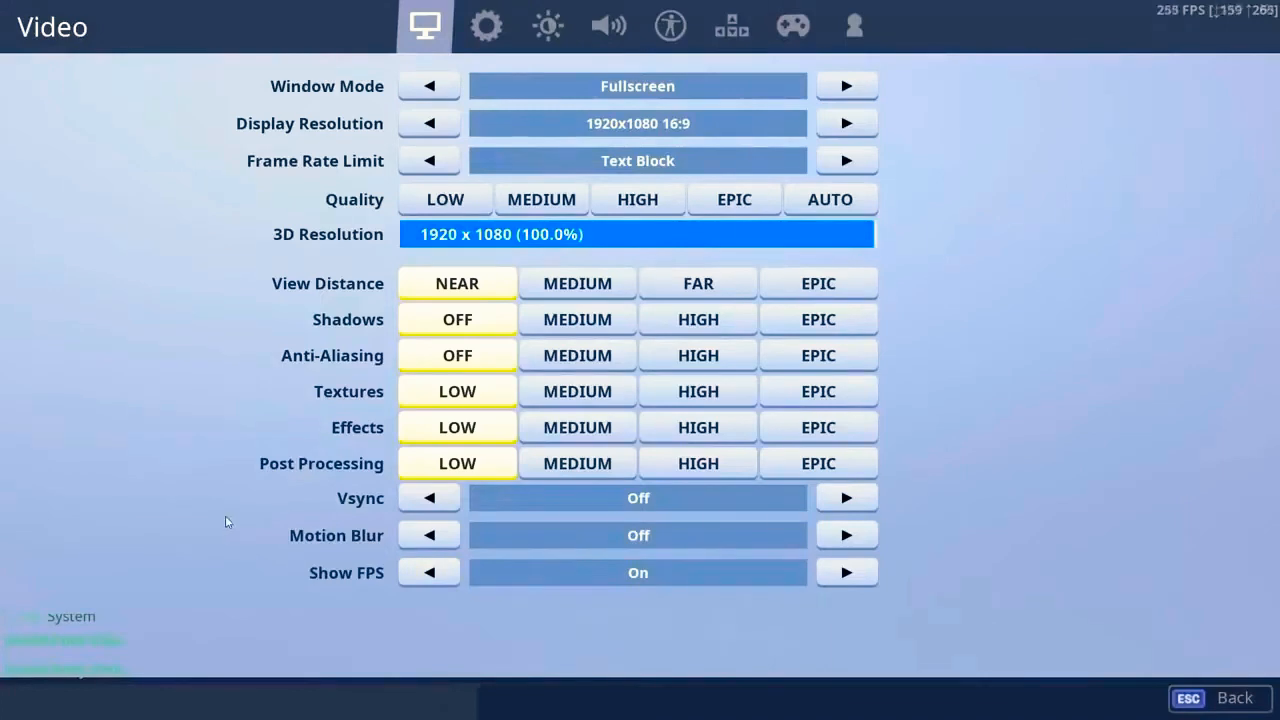
mouse_move(415, 605)
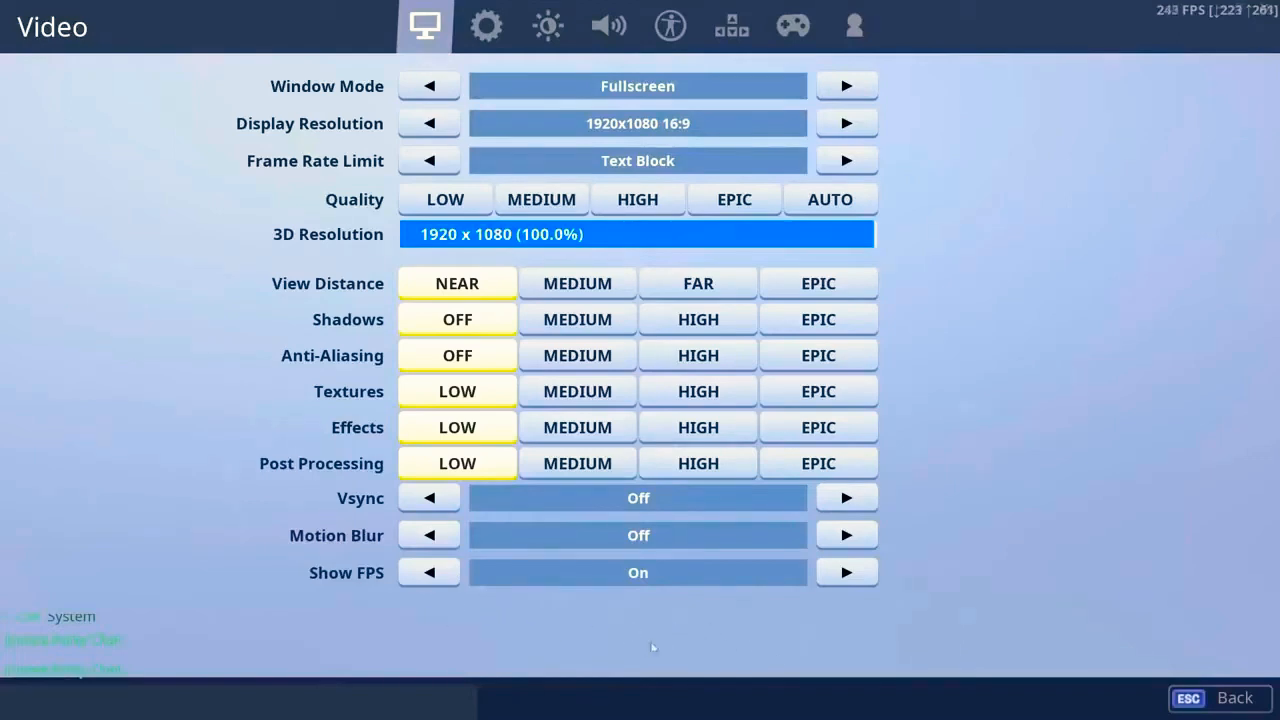
mouse_move(428, 572)
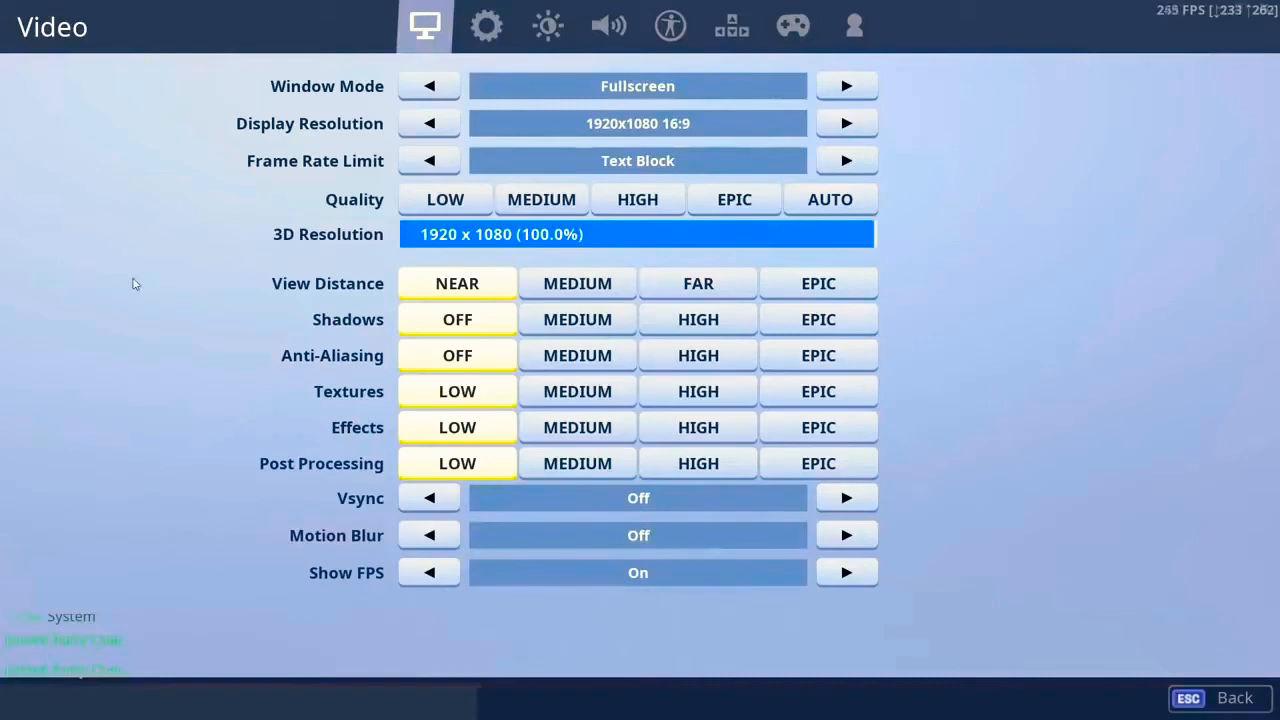
mouse_move(327, 283)
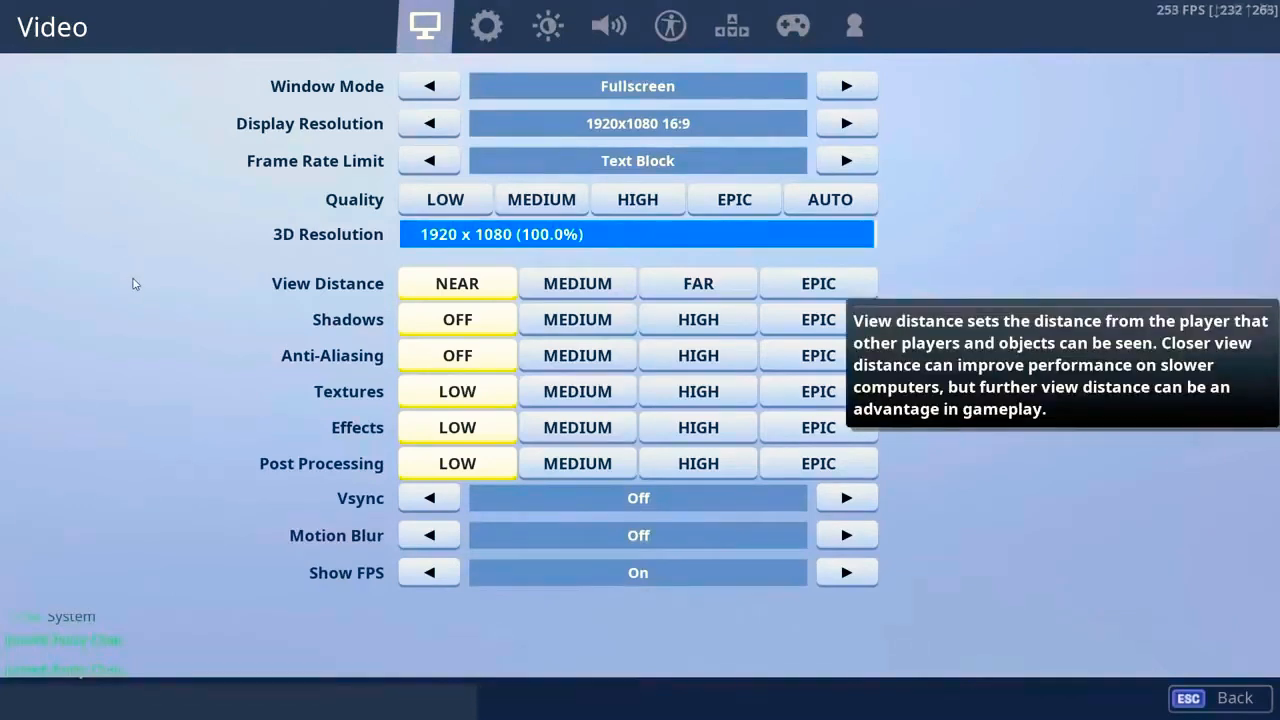
mouse_move(221, 344)
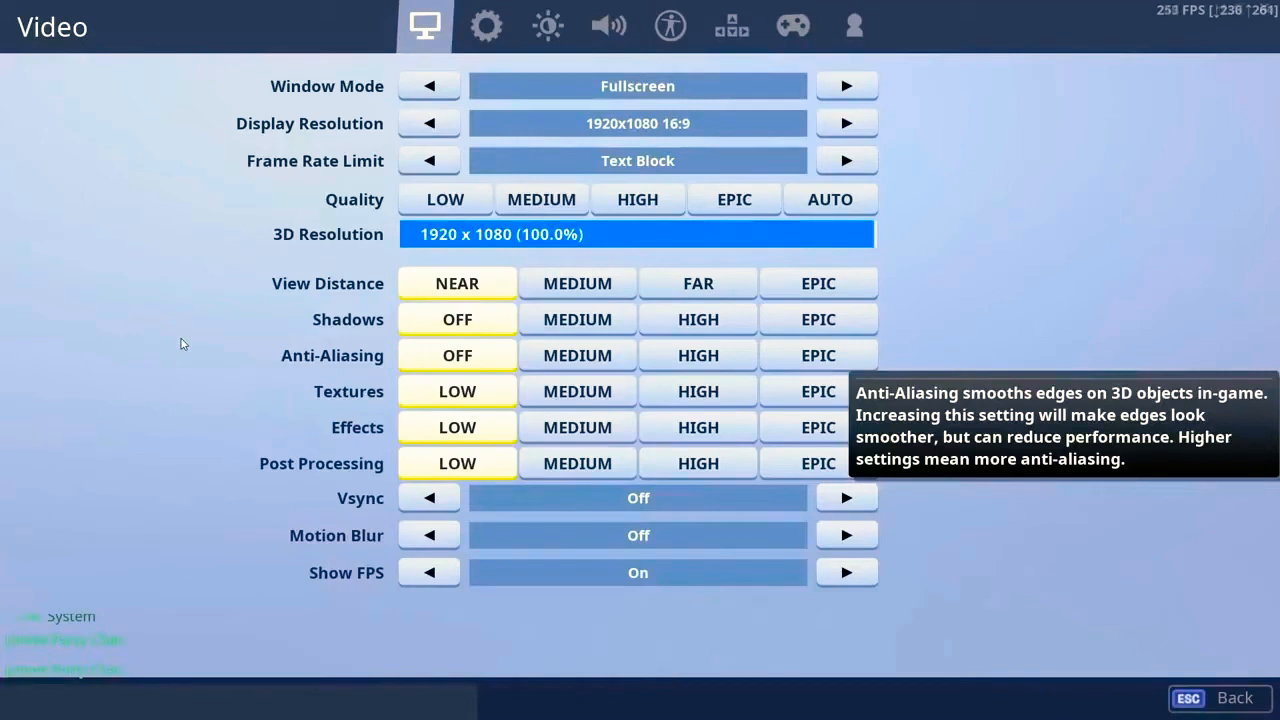
mouse_move(519, 626)
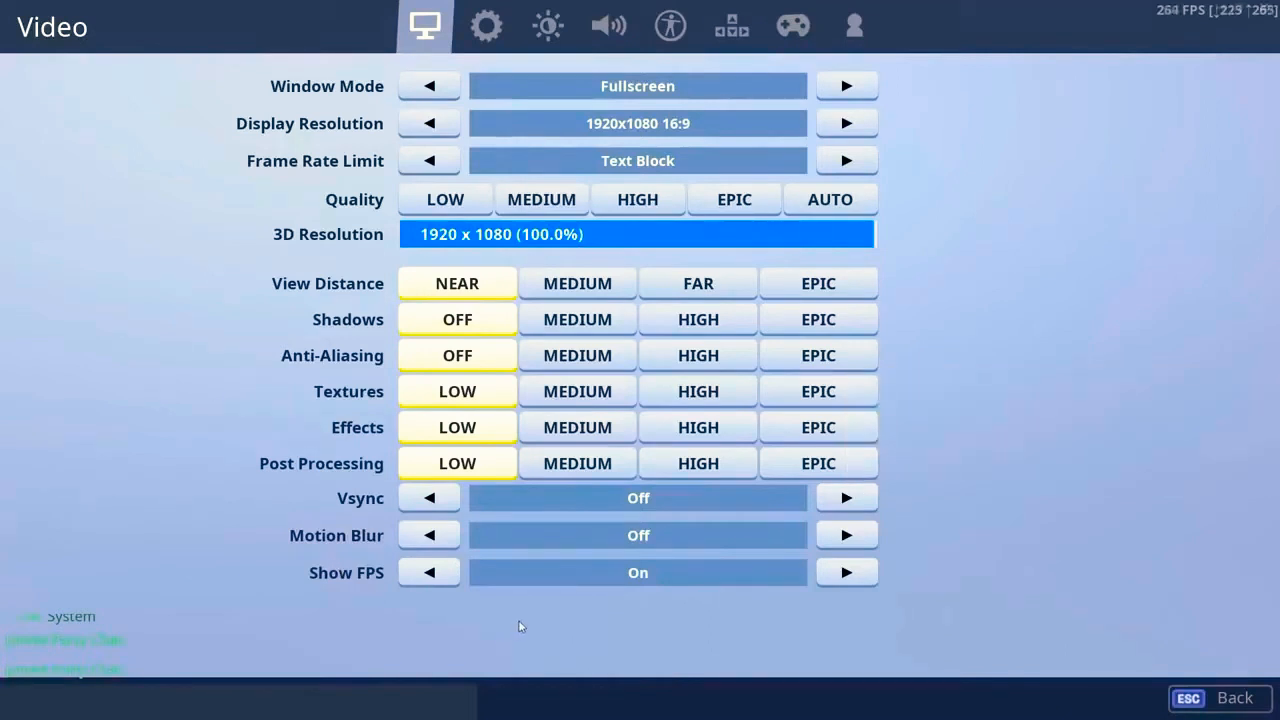
mouse_move(468, 620)
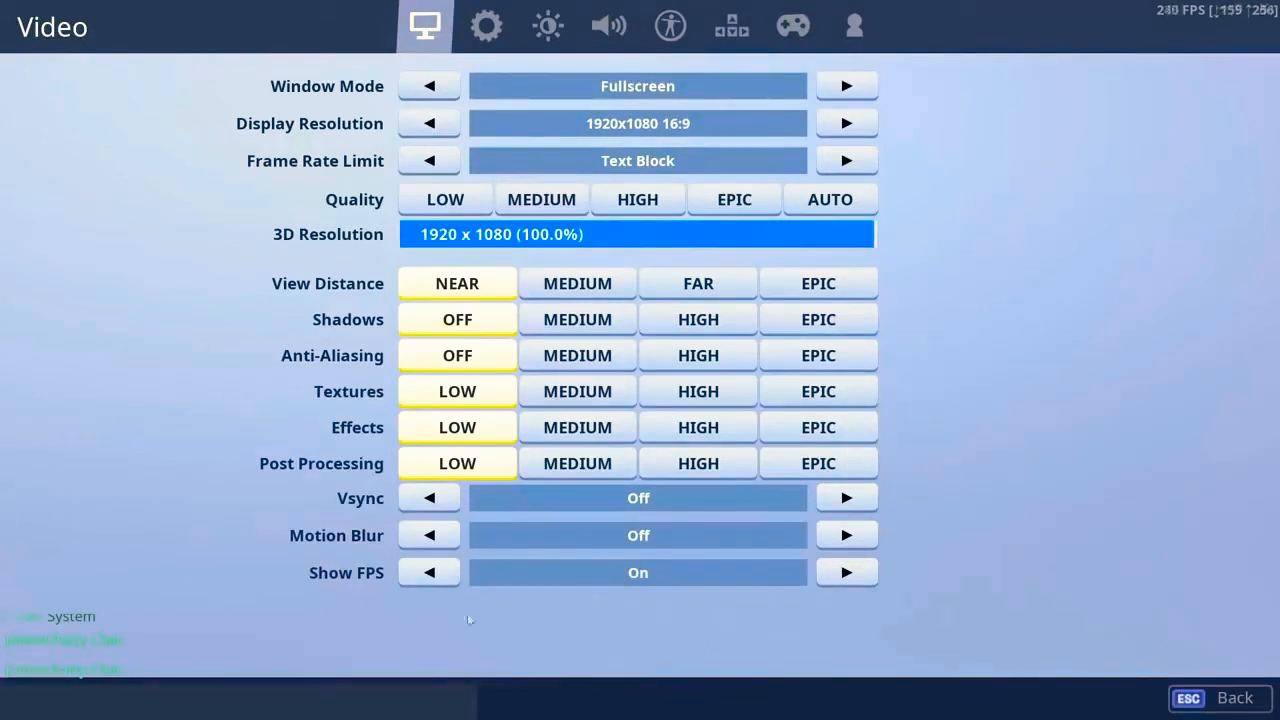
mouse_move(535, 618)
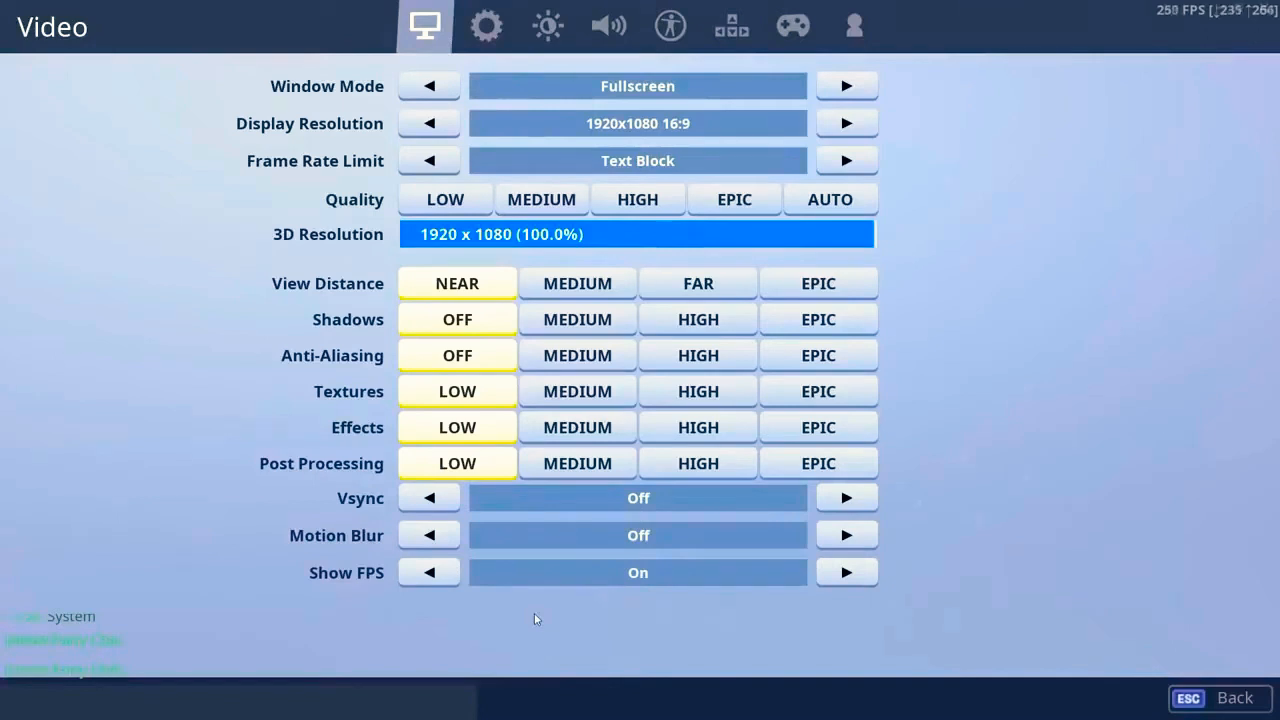
mouse_move(639, 613)
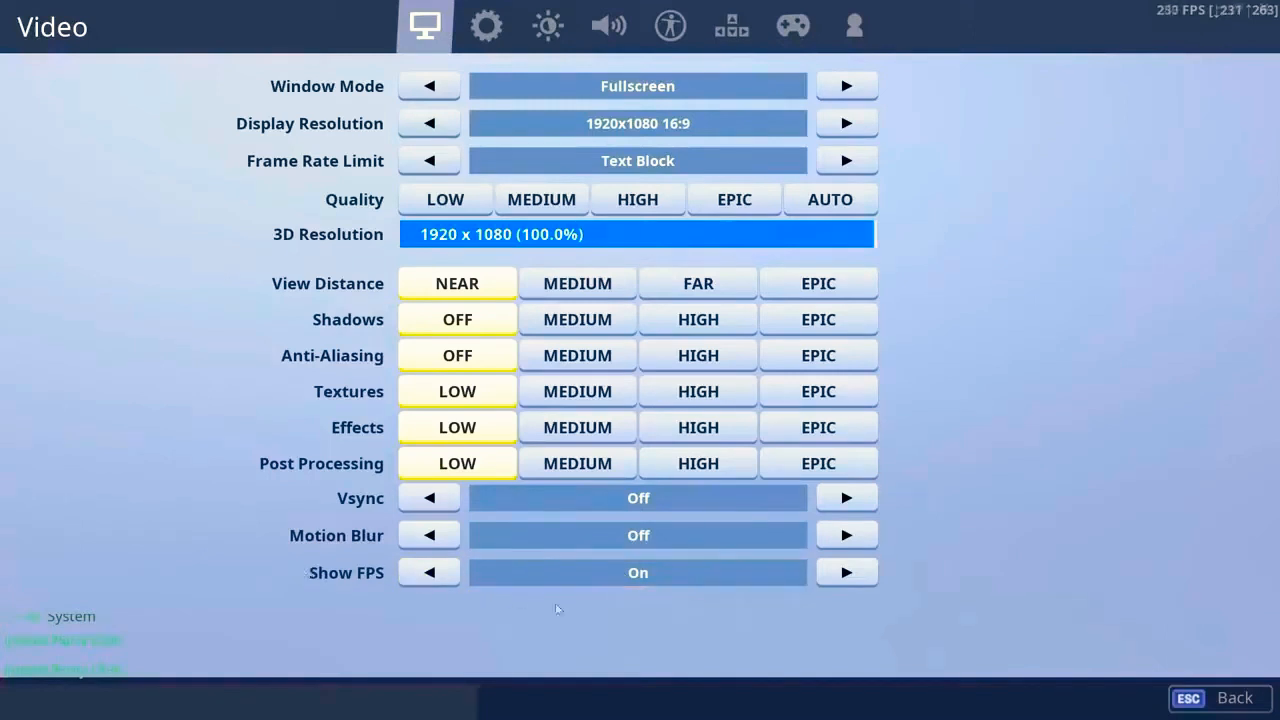
mouse_move(975, 505)
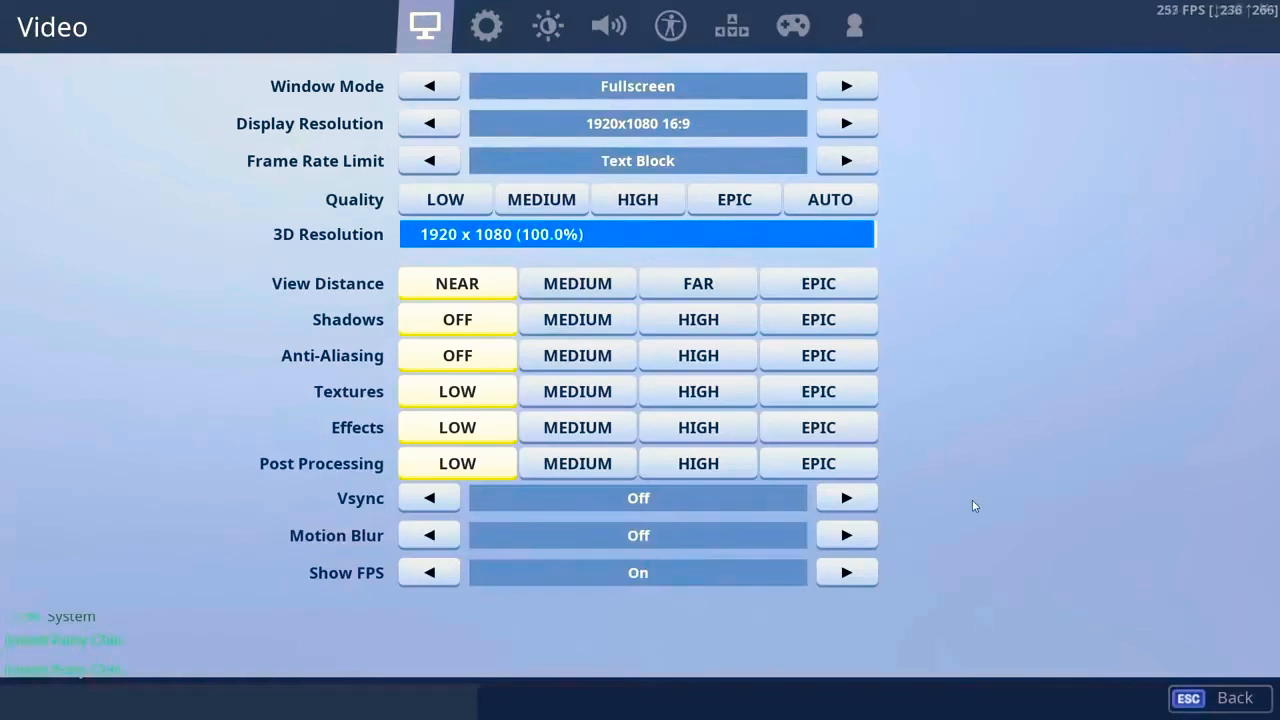
mouse_move(238, 379)
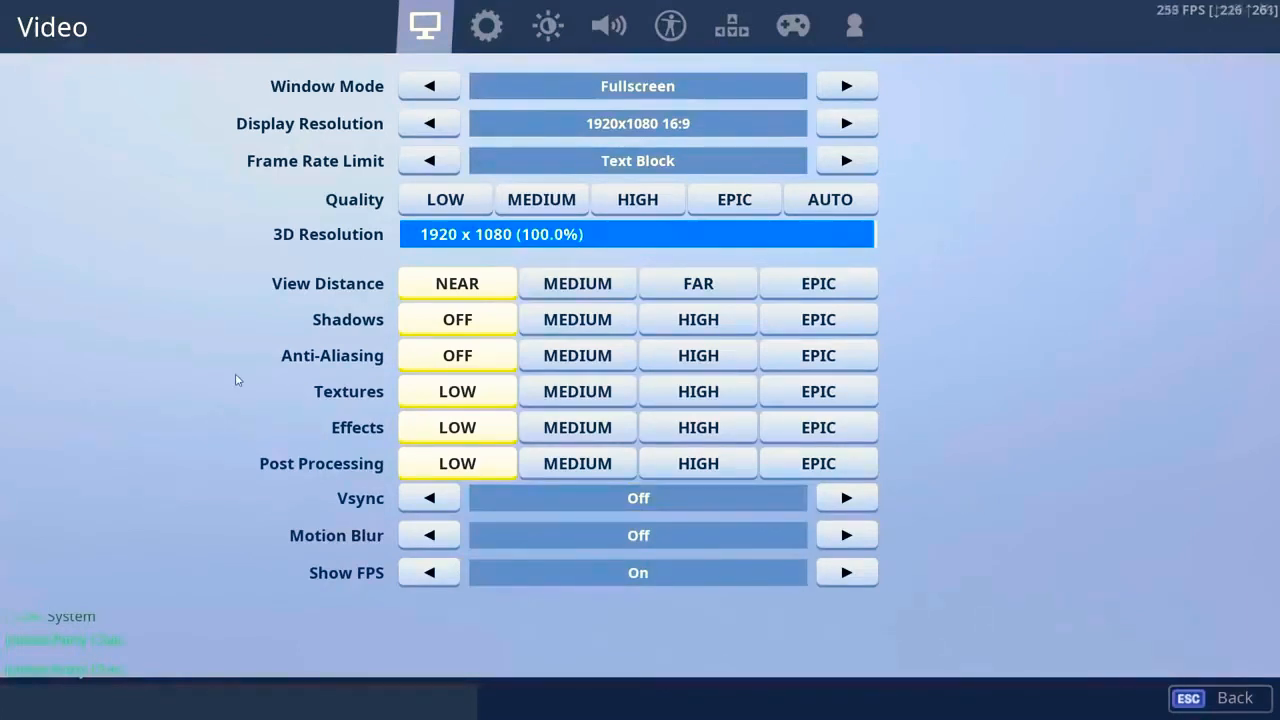
mouse_move(278, 321)
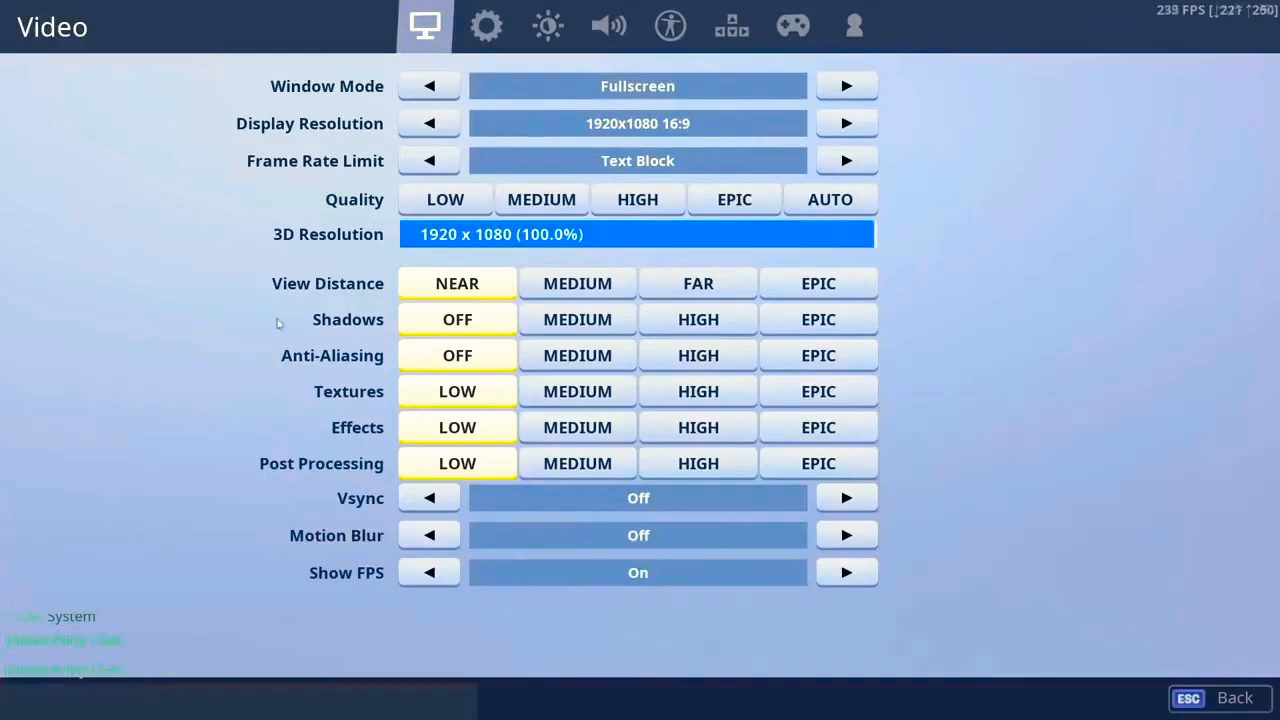
mouse_move(247, 377)
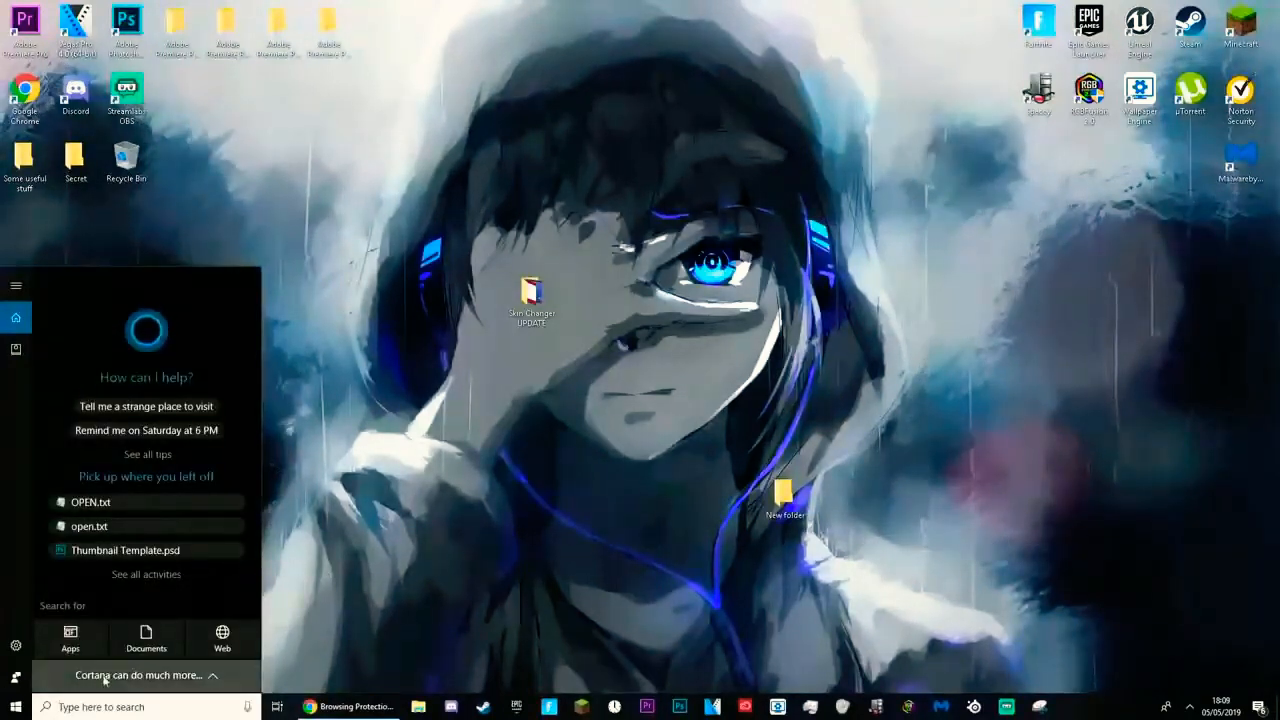
Step: Run %appdata and open GameUserSettings from Local\FortniteGame\Saved\Config\WindowsClient
type("%appdata")
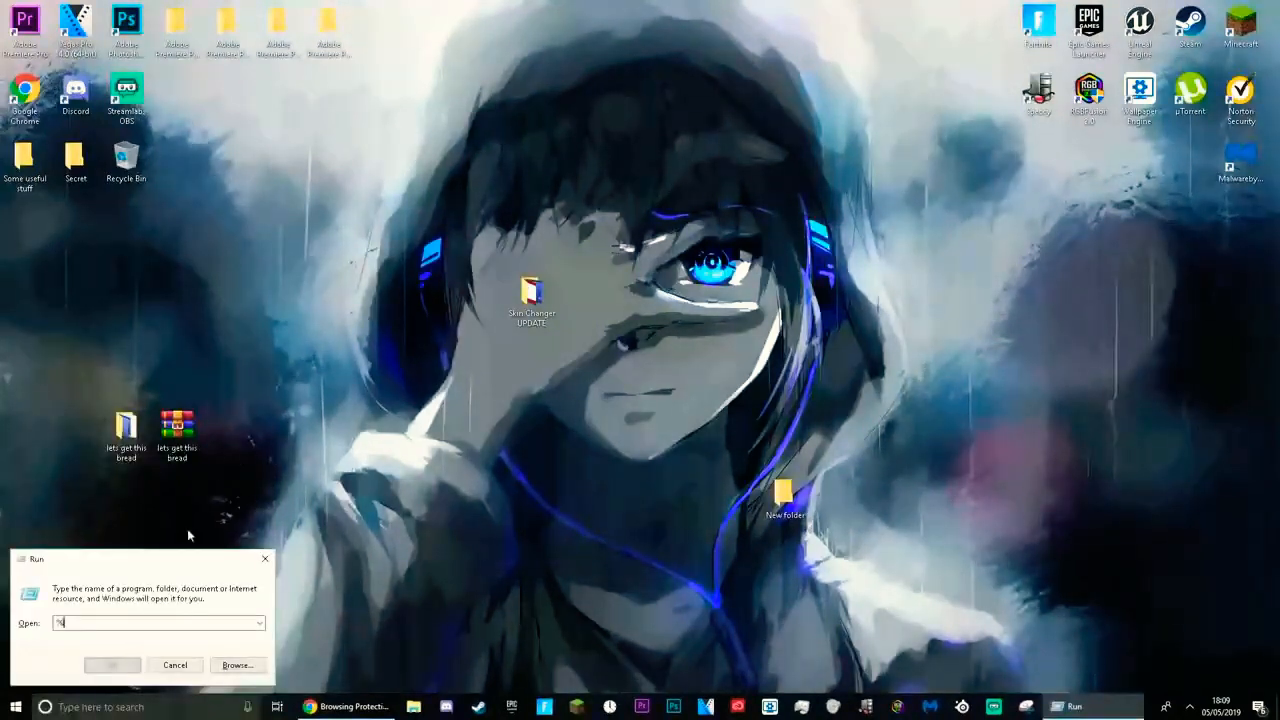
key("enter")
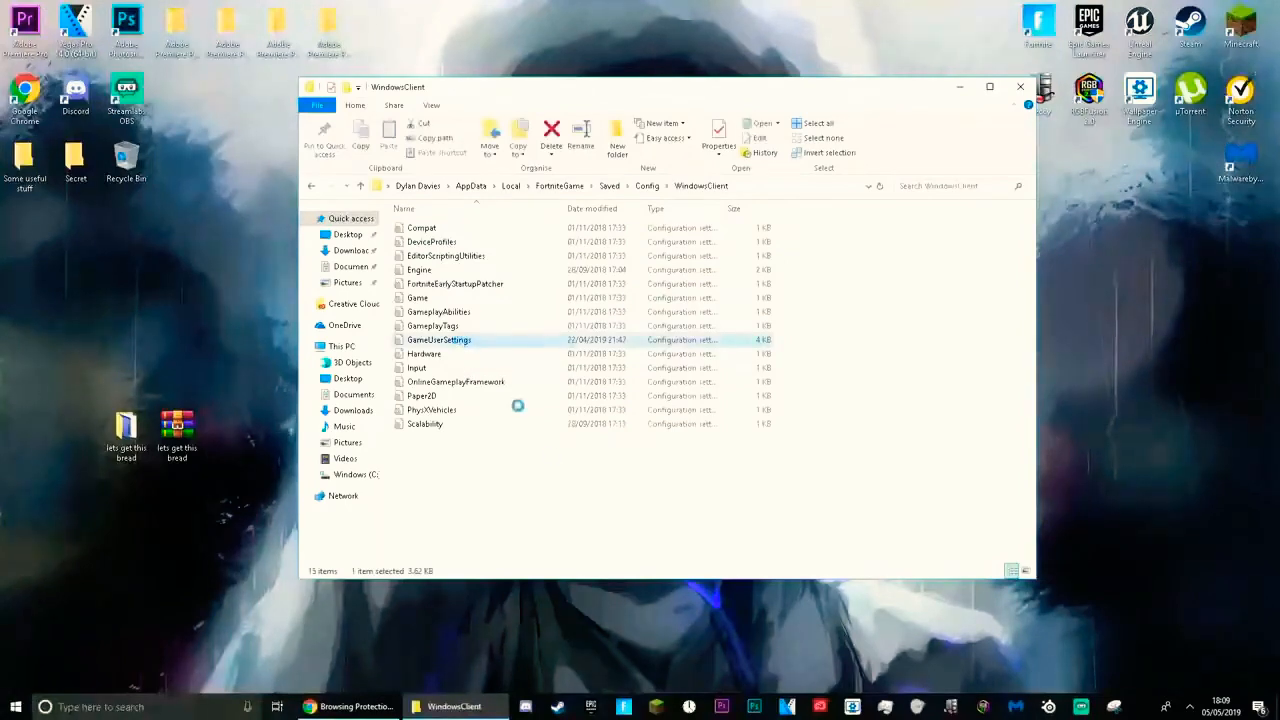
left_click(719, 138)
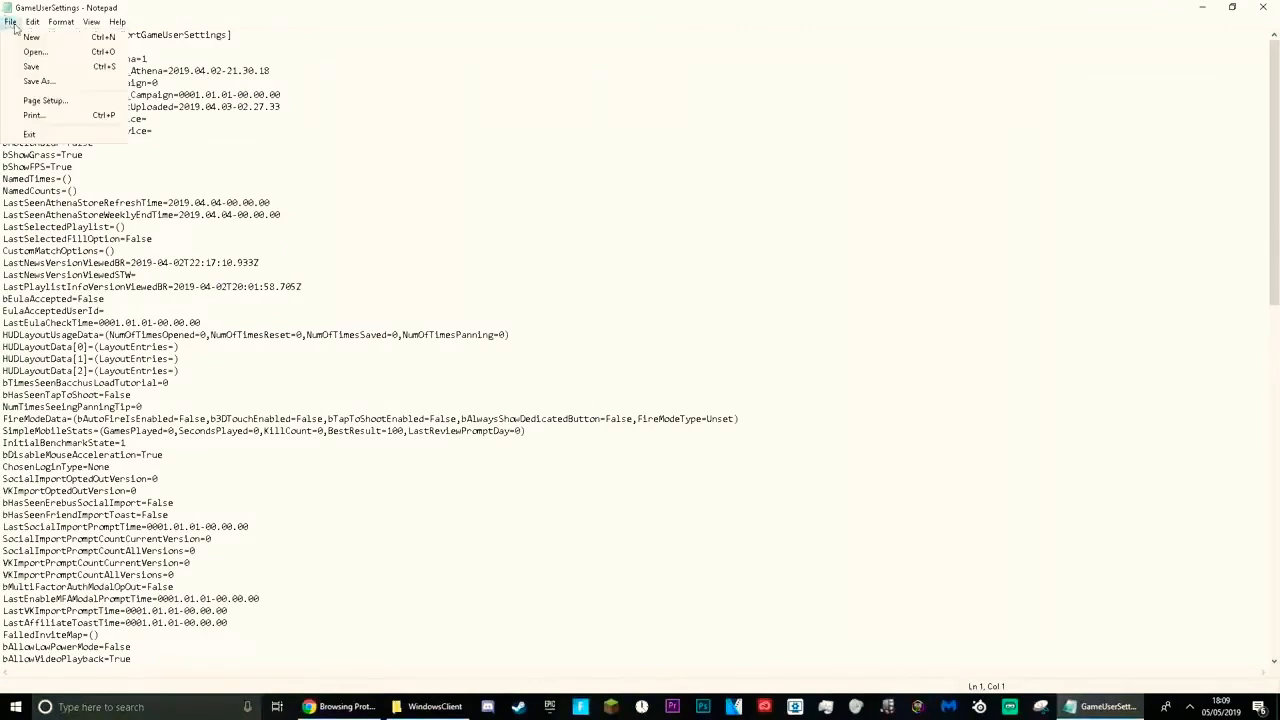
Step: Search GameUserSettings for "Multi" and dismiss the no-match message
left_click(33, 21)
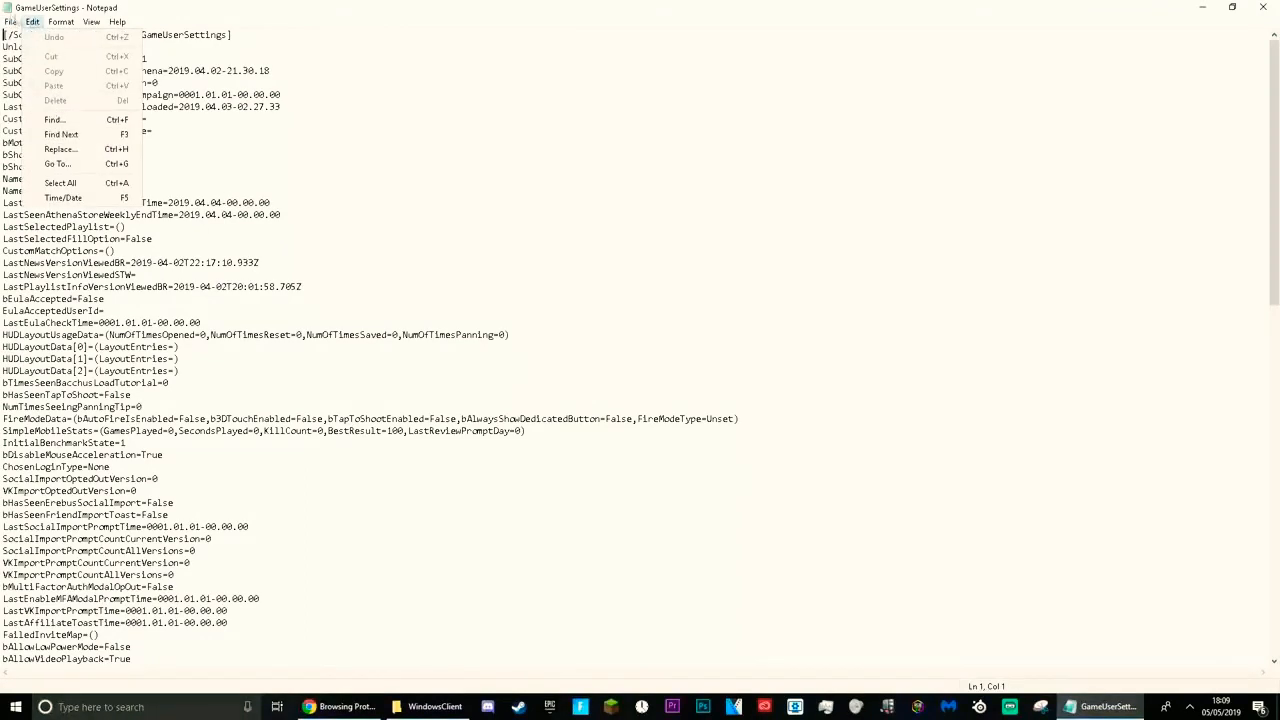
left_click(53, 119)
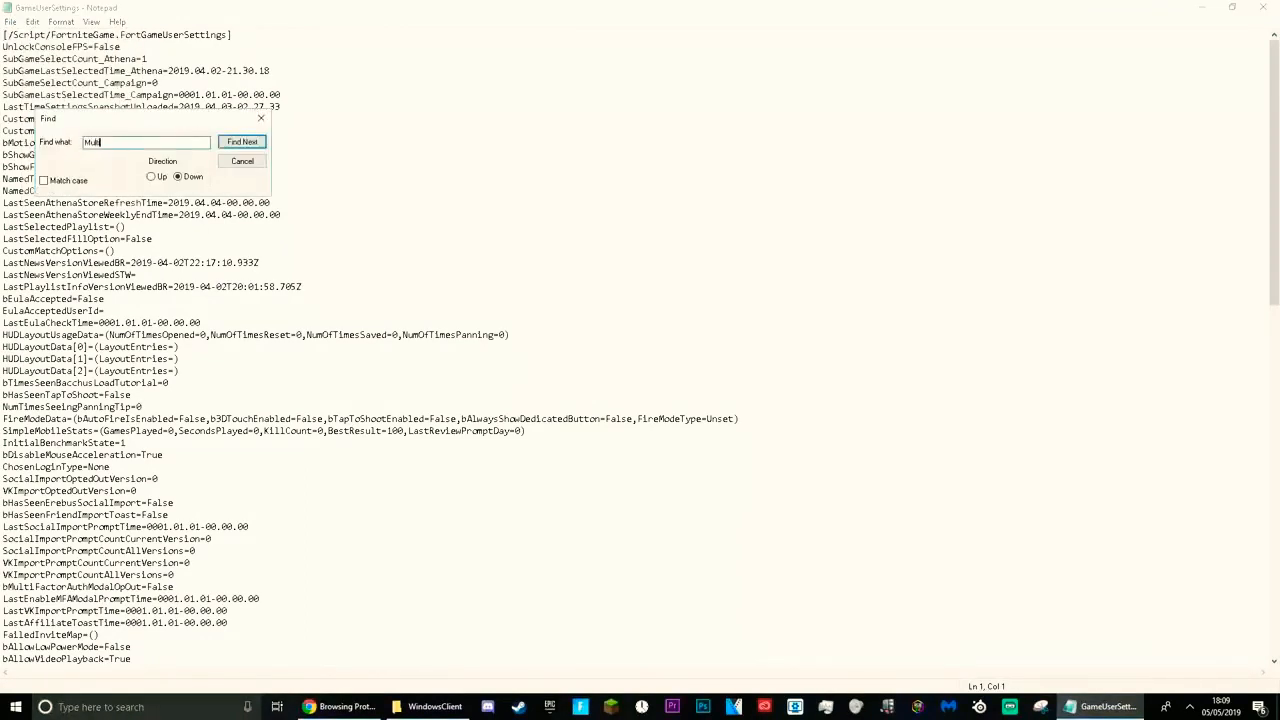
left_click(242, 141)
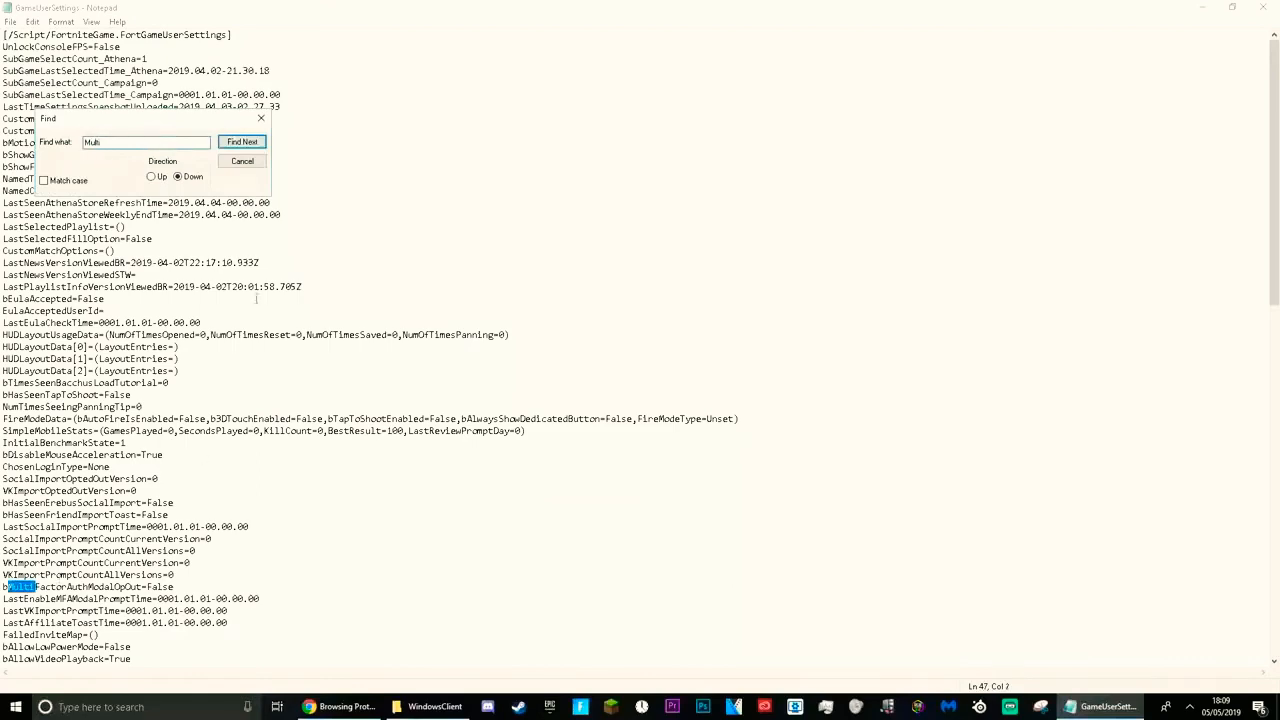
left_click(242, 141)
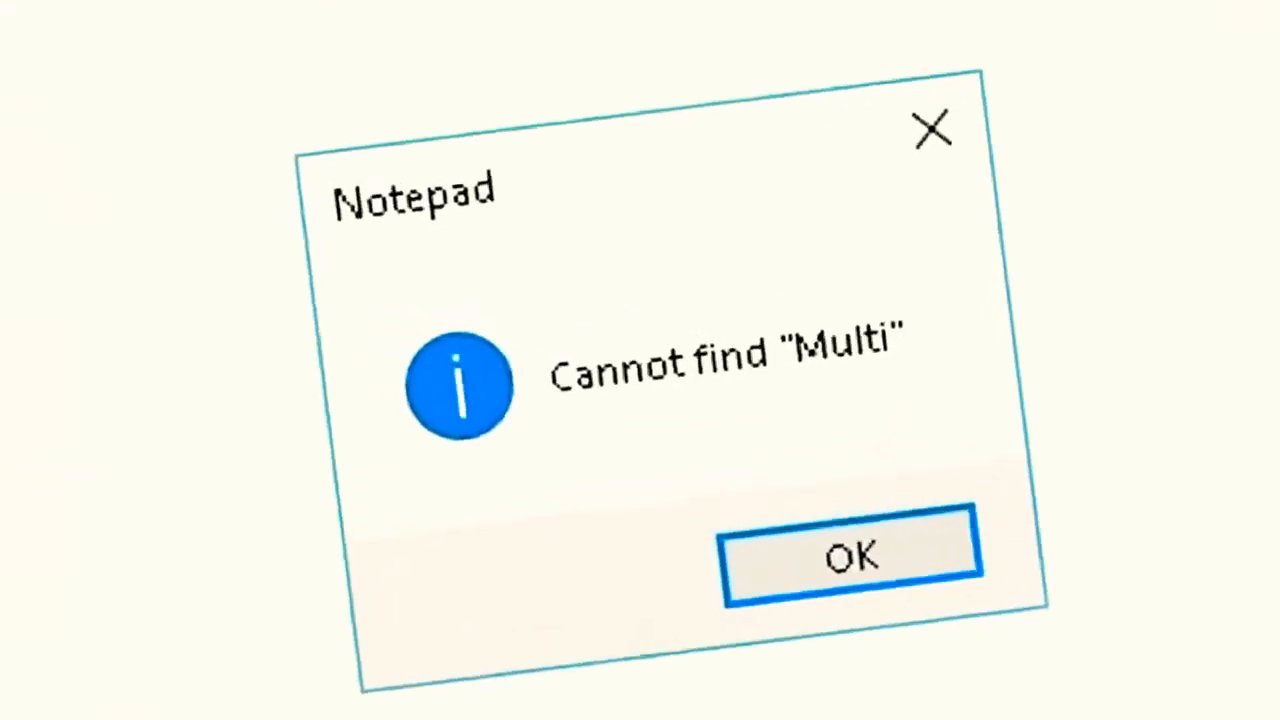
left_click(851, 557)
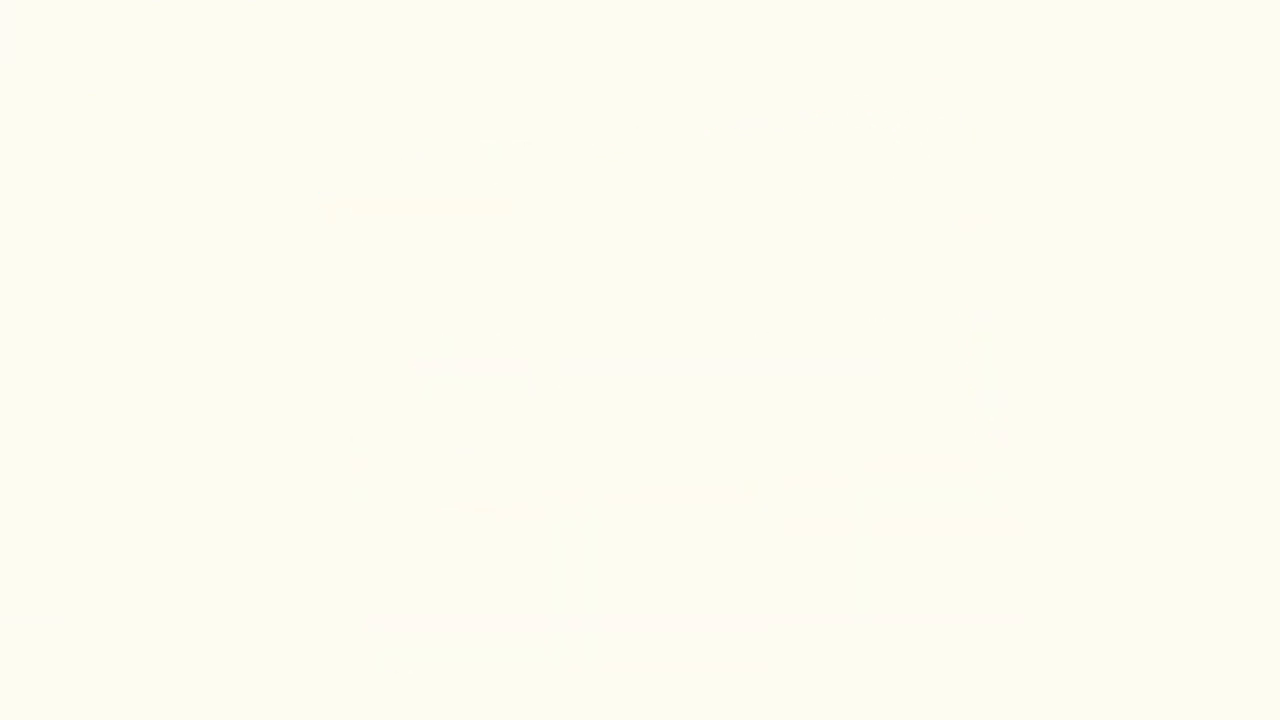
left_click(242, 141)
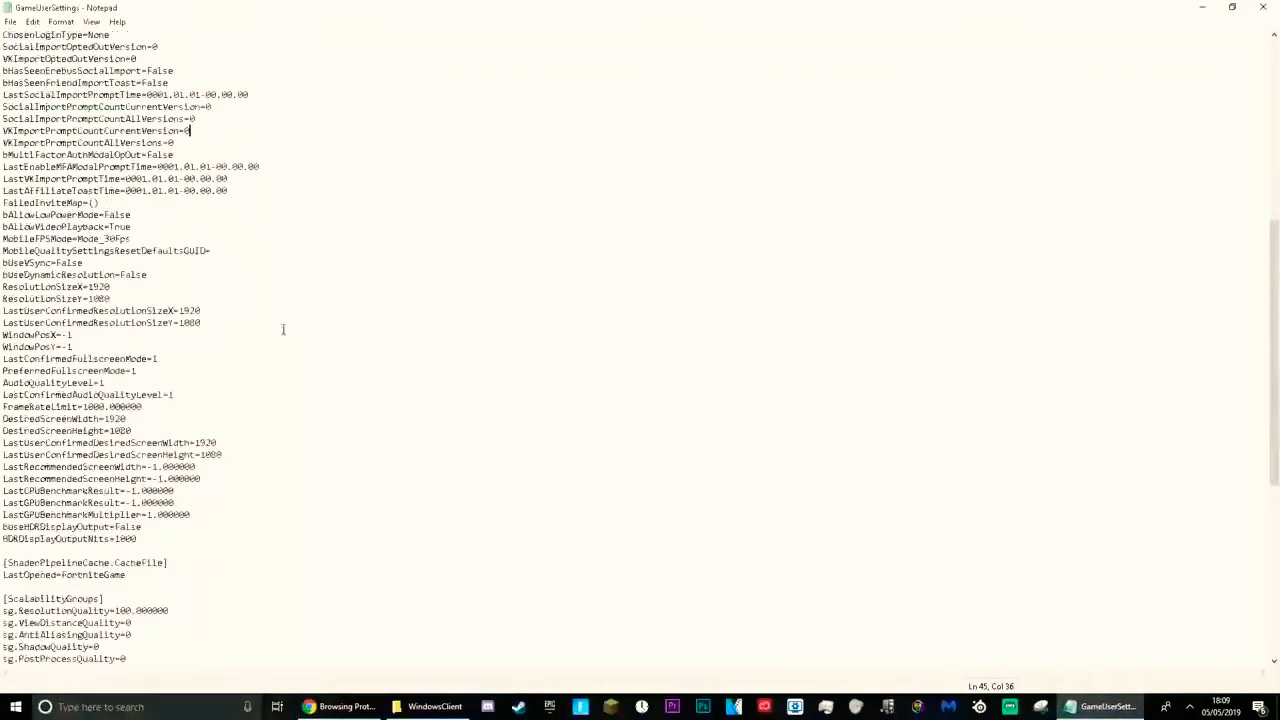
Step: Scroll through the file, search again, edit bHasSeenTapToShoot to "T", and close Notepad
scroll("down", 3)
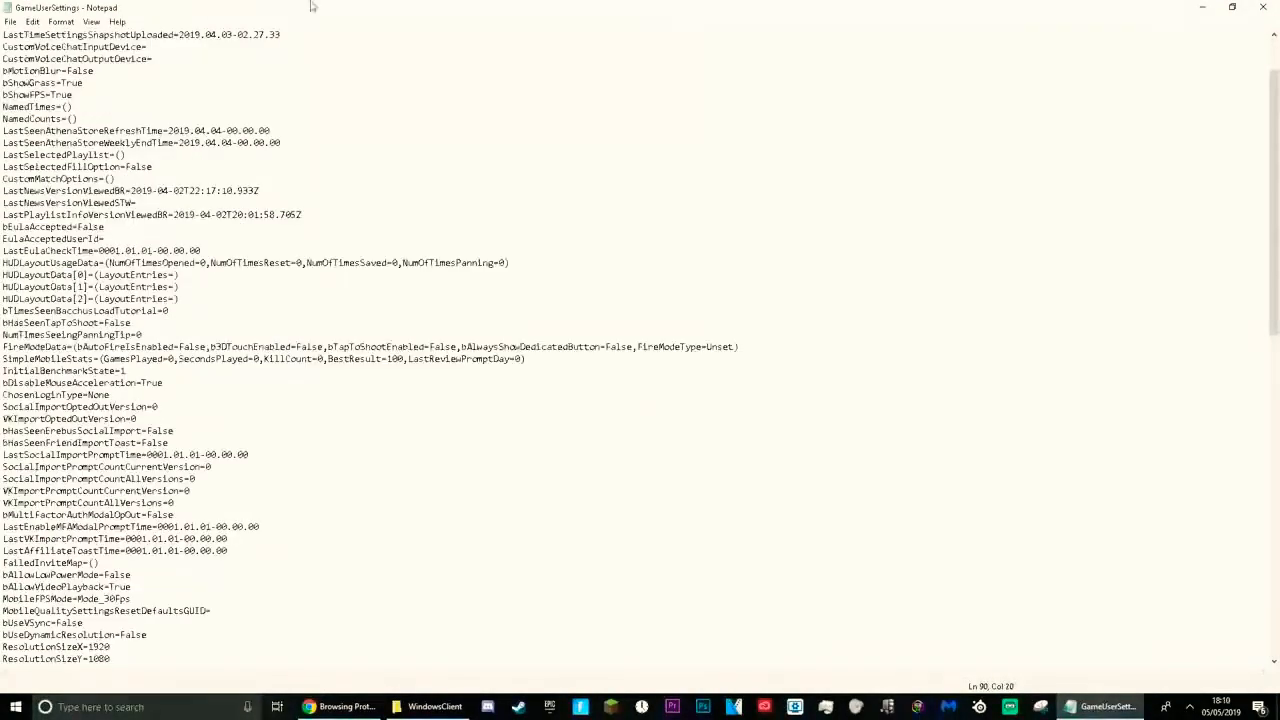
scroll("down", 3)
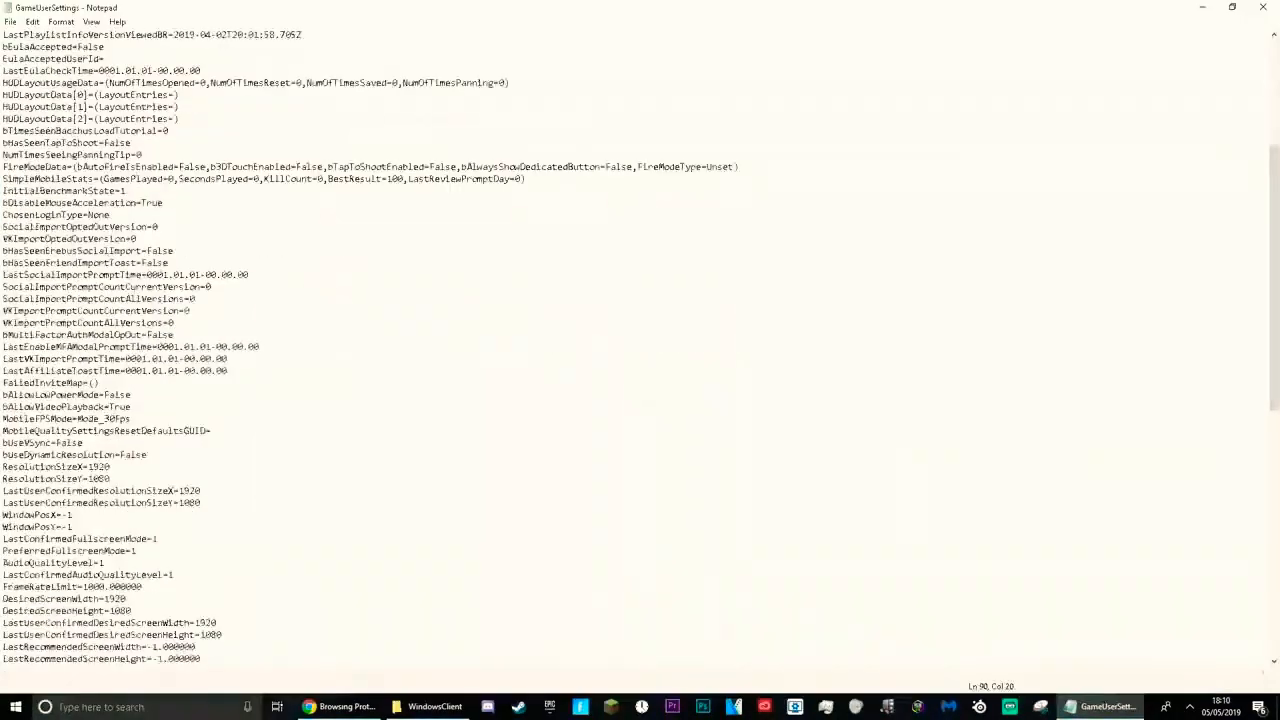
scroll("down", 3)
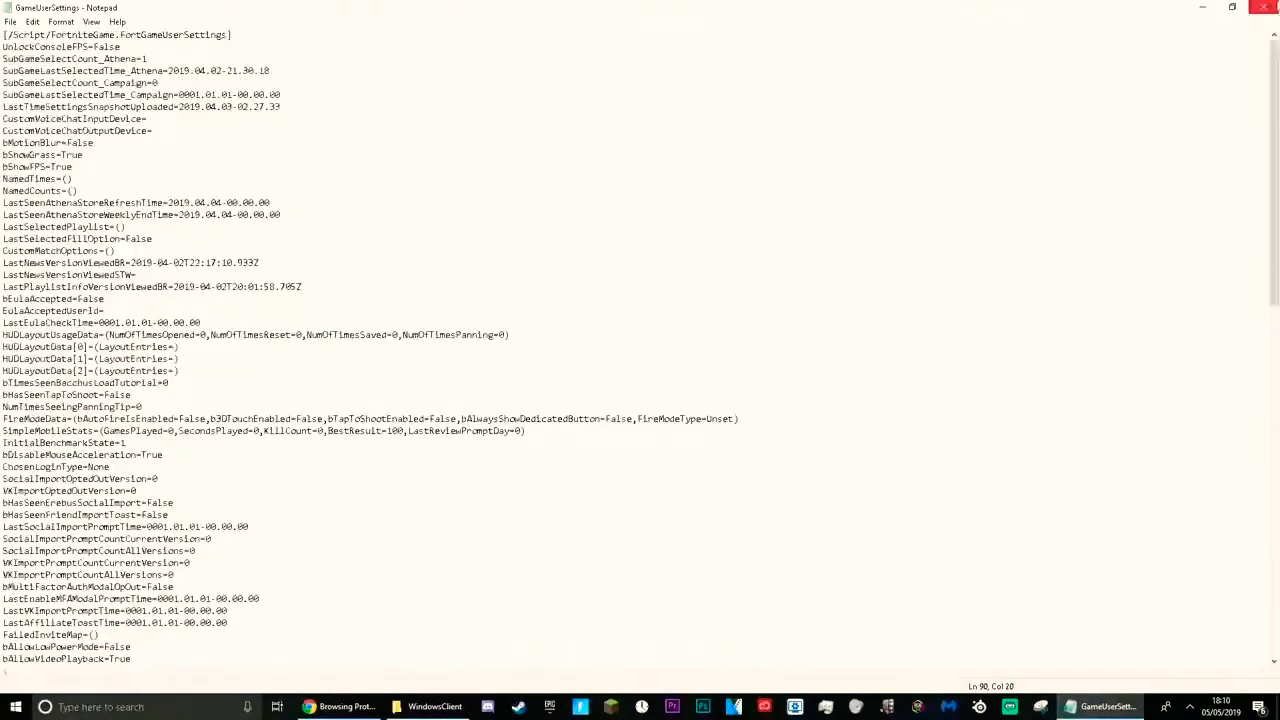
left_click(33, 21)
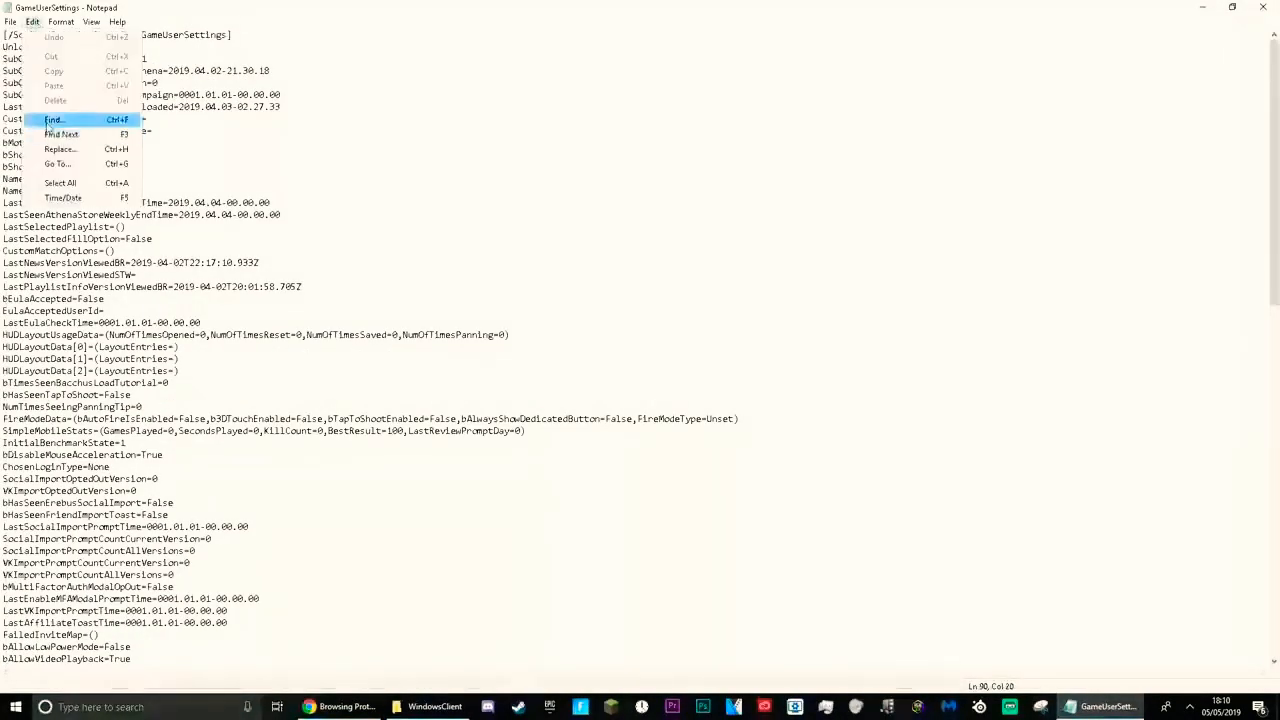
left_click(242, 141)
type("T")
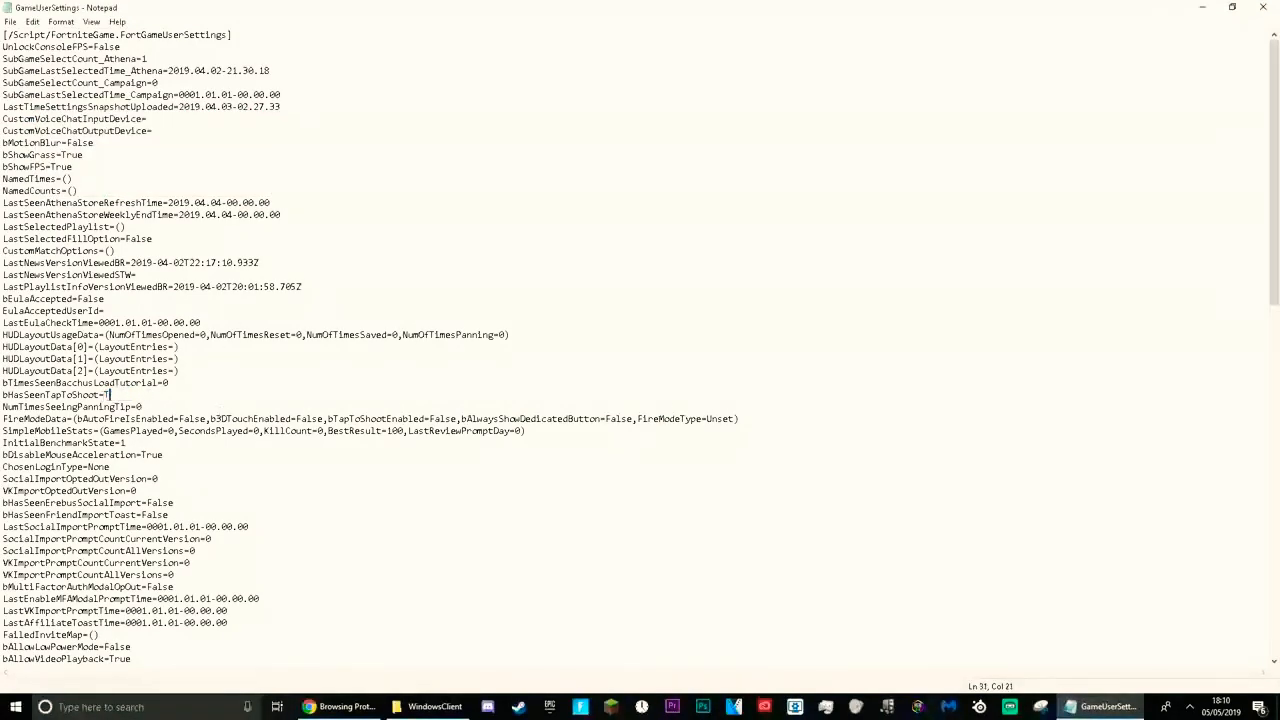
double_click(111, 394)
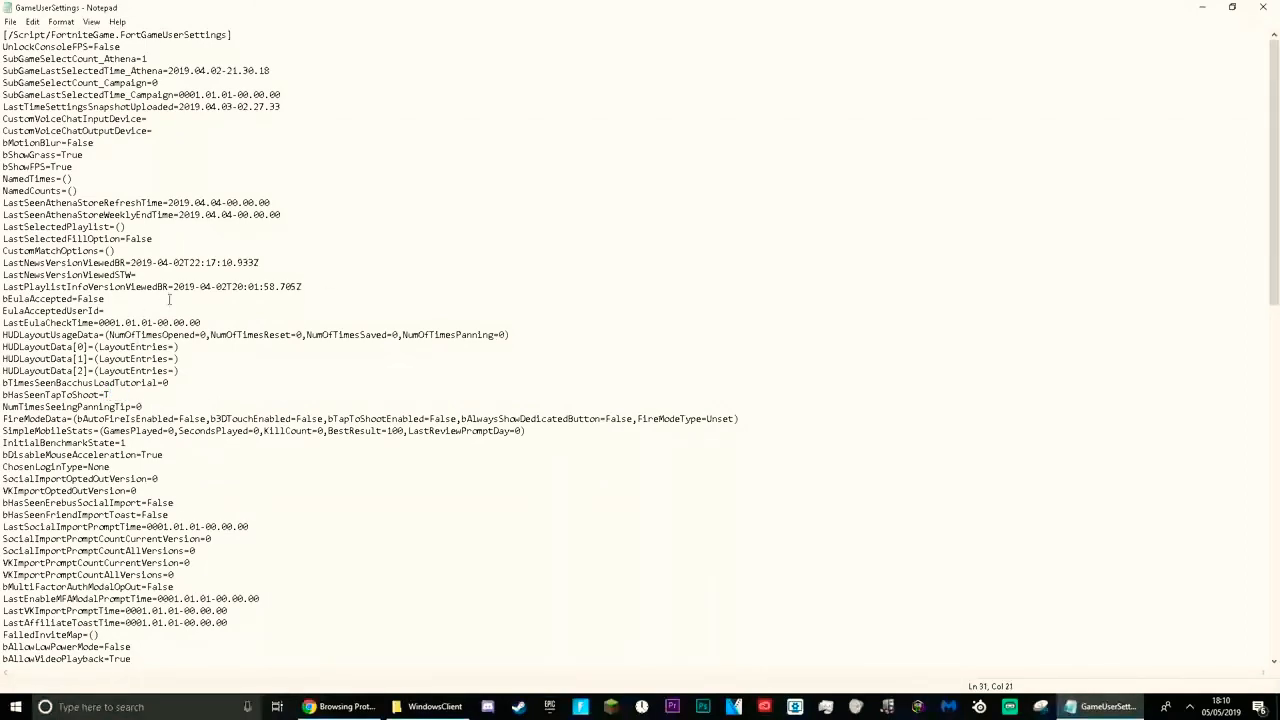
left_click(1262, 7)
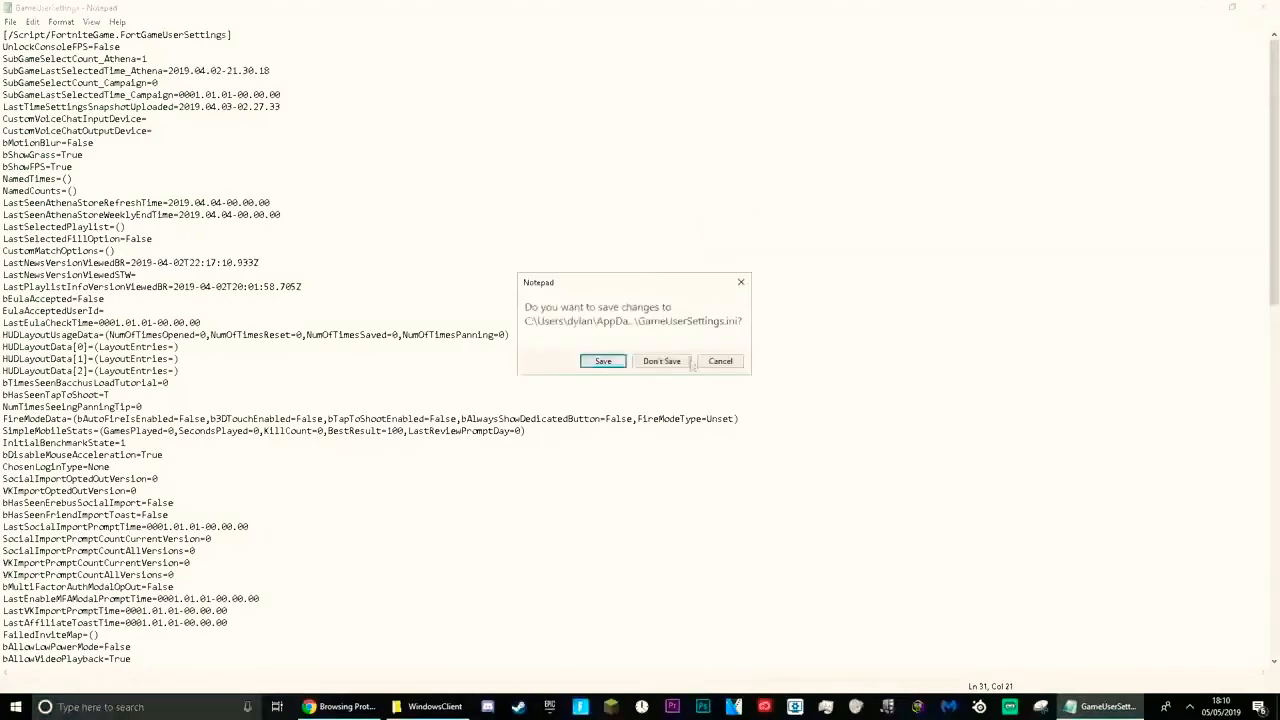
Step: Discard the GameUserSettings changes with Don't Save and bring up the Epic Games Launcher
left_click(661, 361)
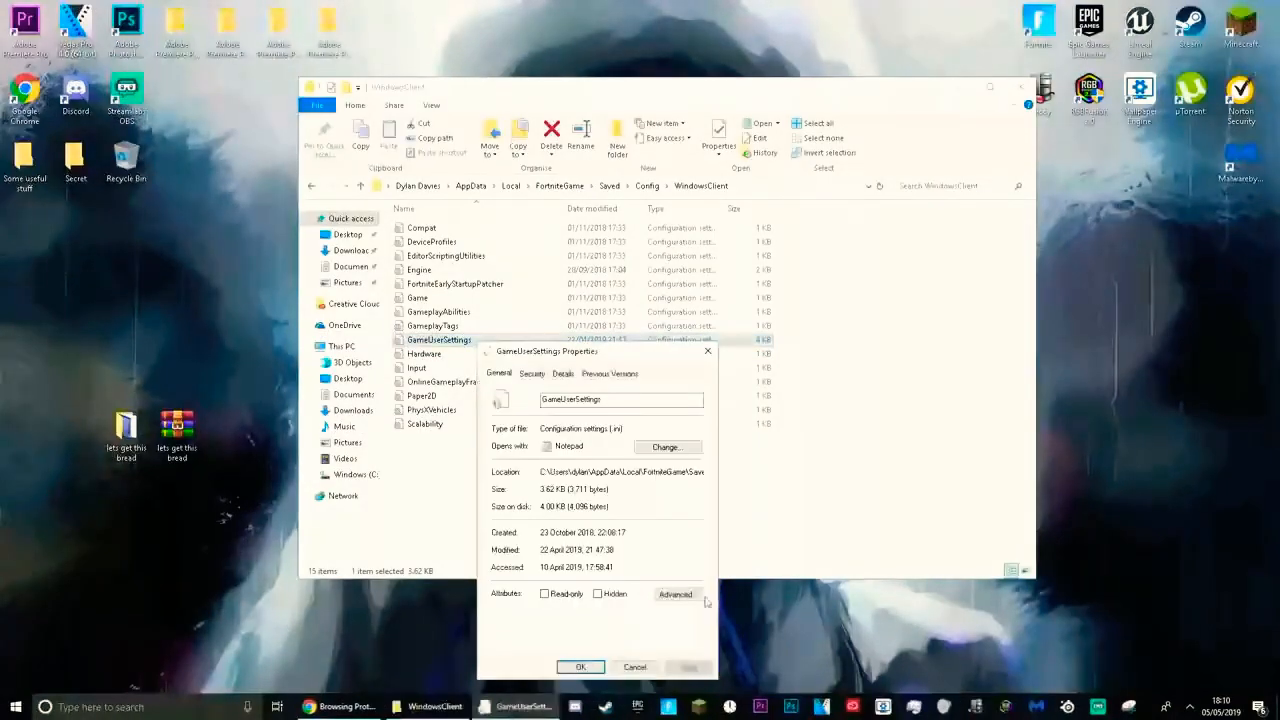
left_click(635, 667)
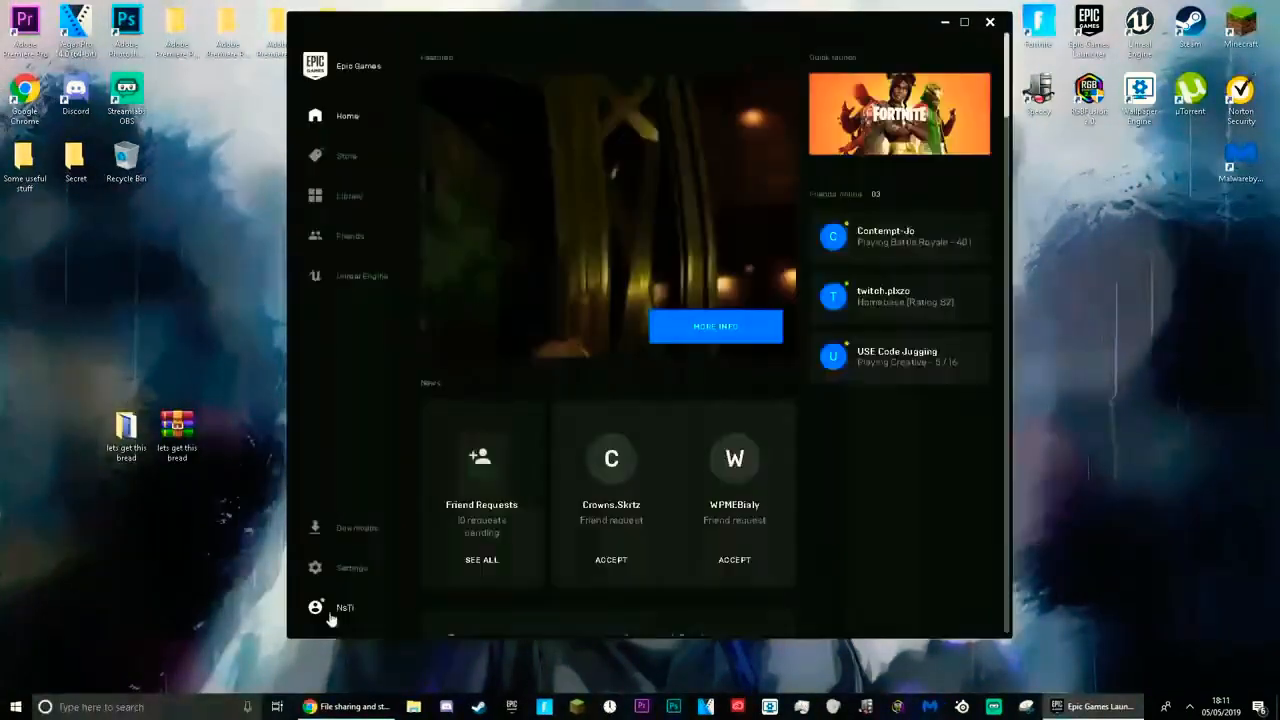
Step: Append -NoRHIThread to Fortnite's launch arguments, confirm it saved, and close the launcher
left_click(351, 567)
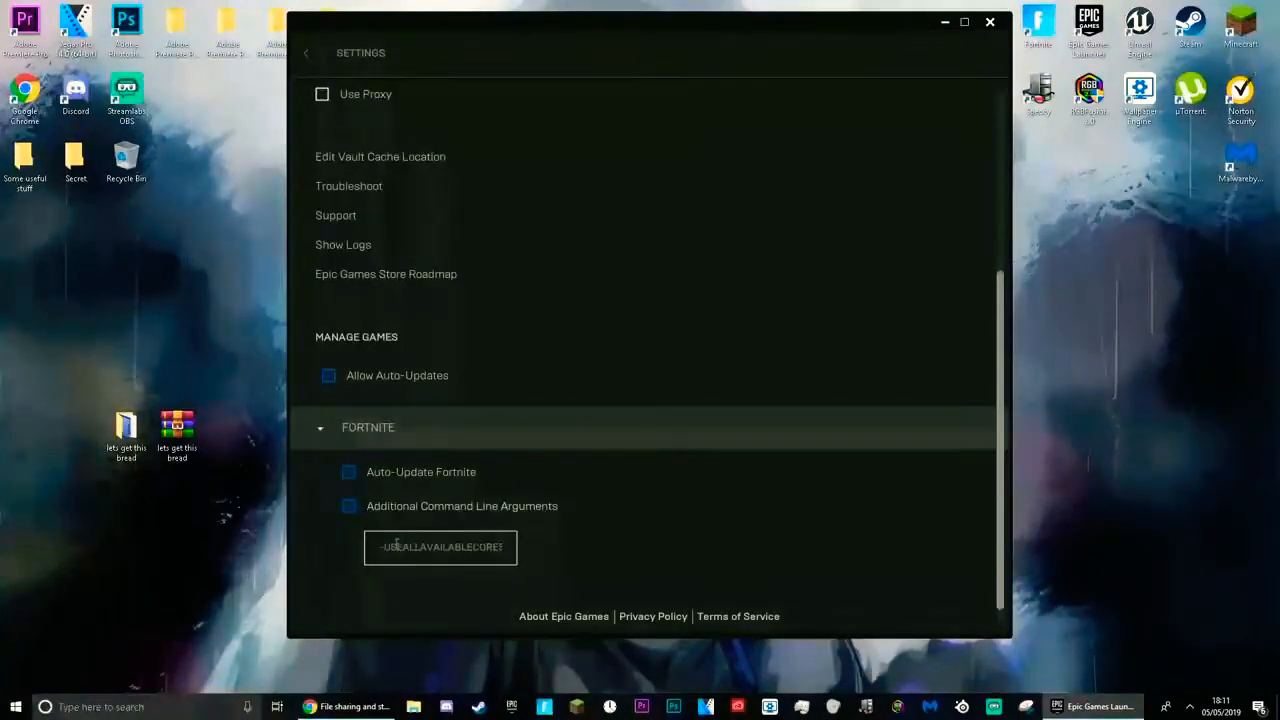
type("-NOTEXTURESTREAMING")
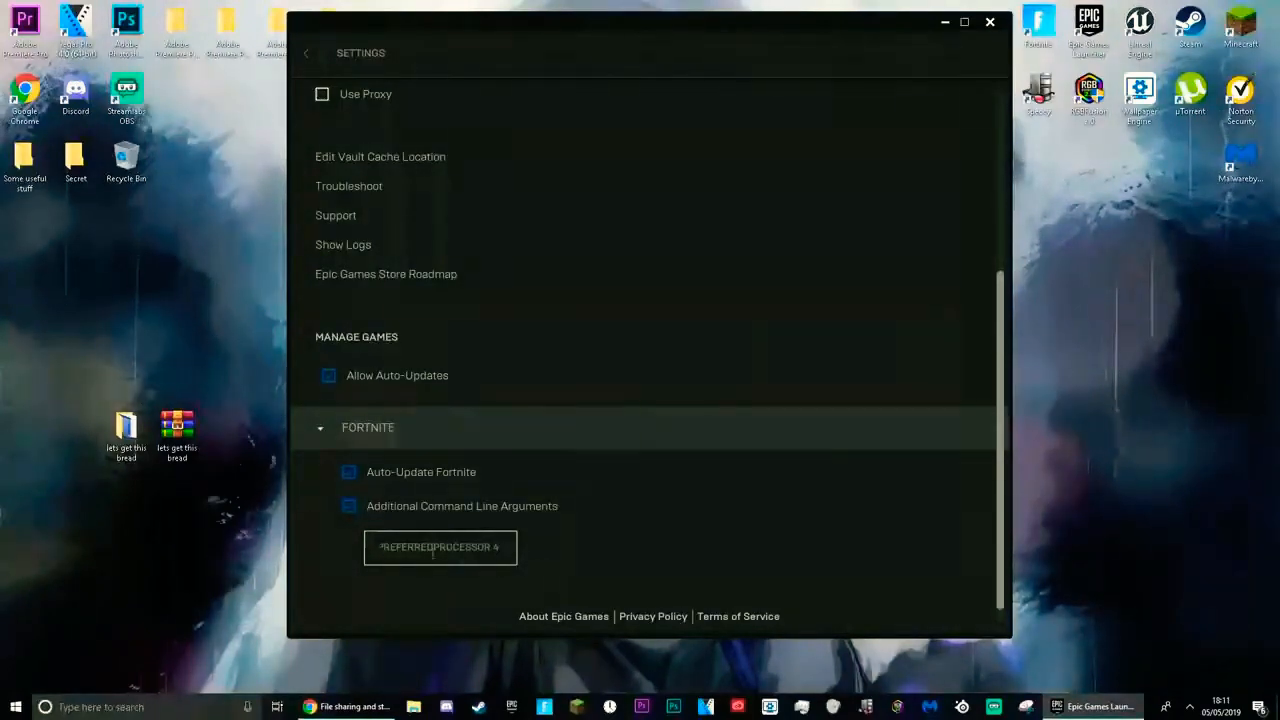
left_click(349, 505)
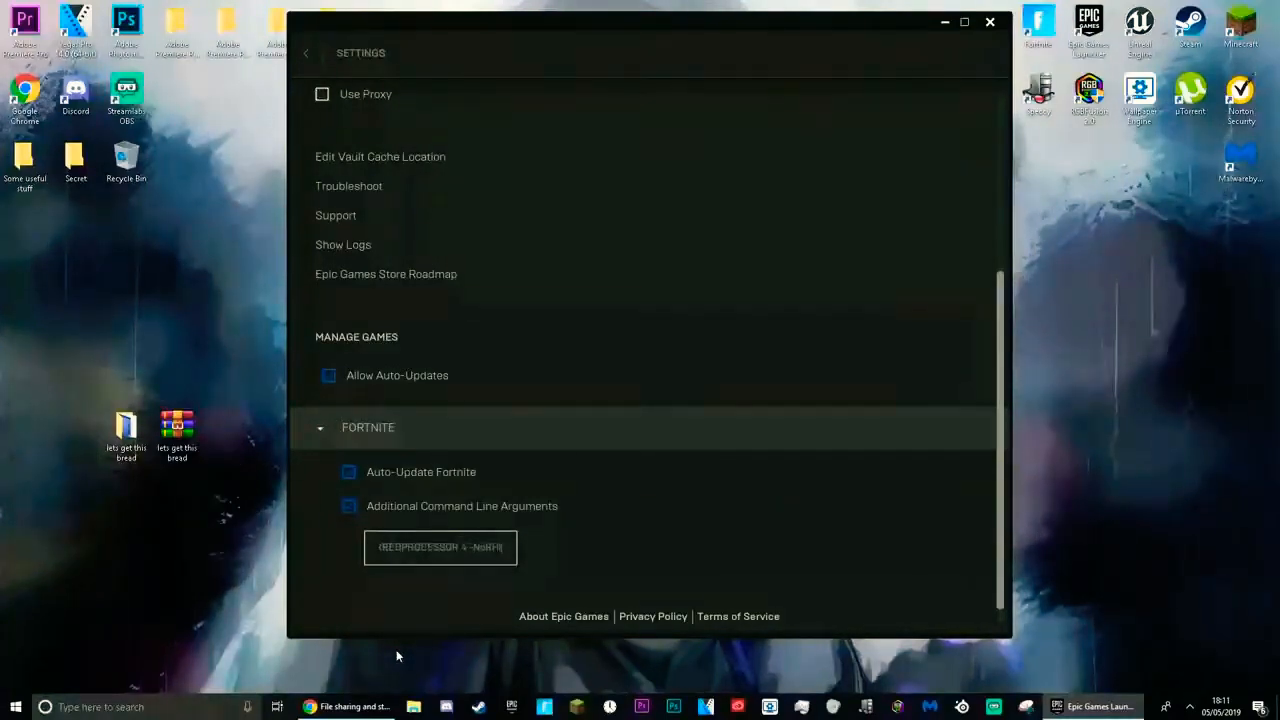
left_click(440, 547)
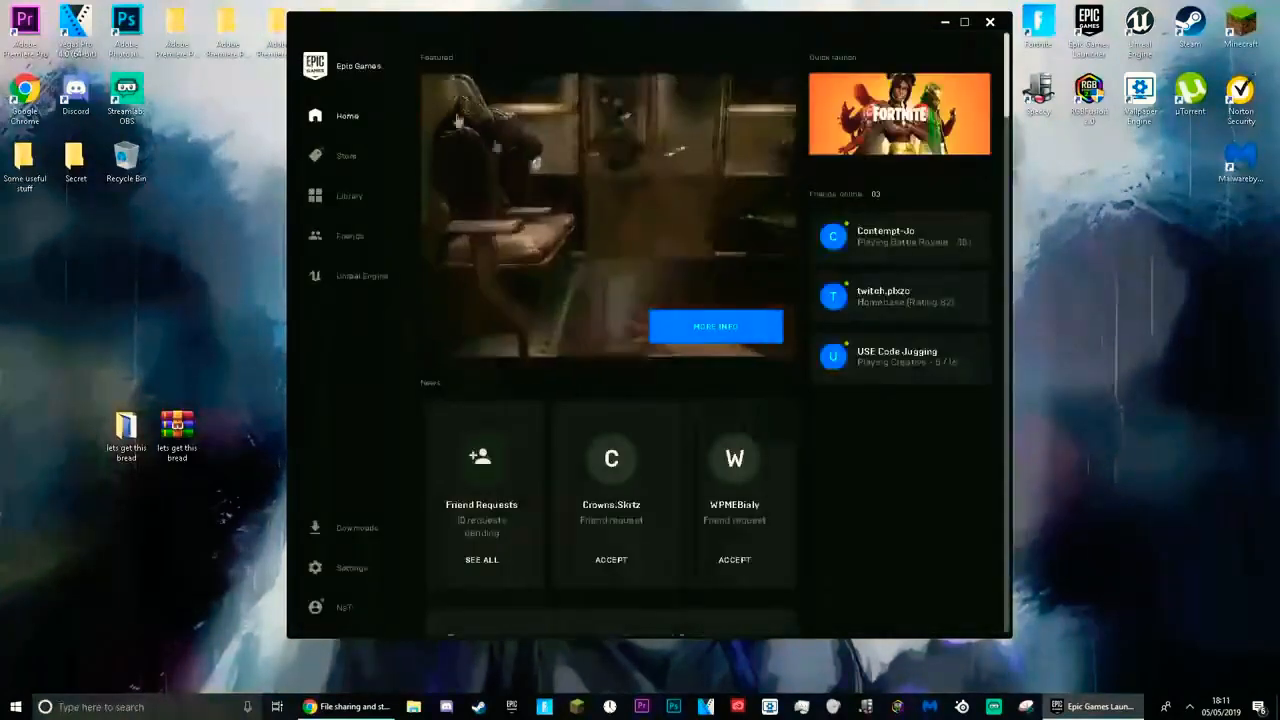
left_click(351, 567)
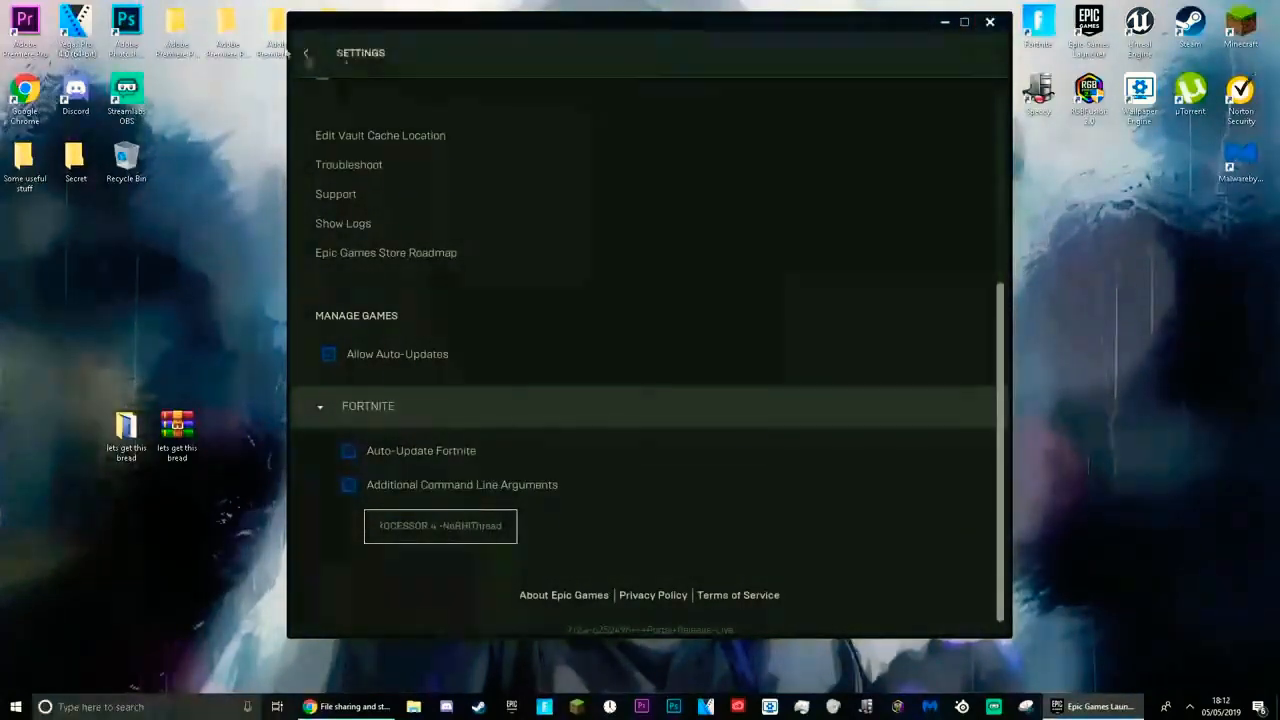
left_click(989, 22)
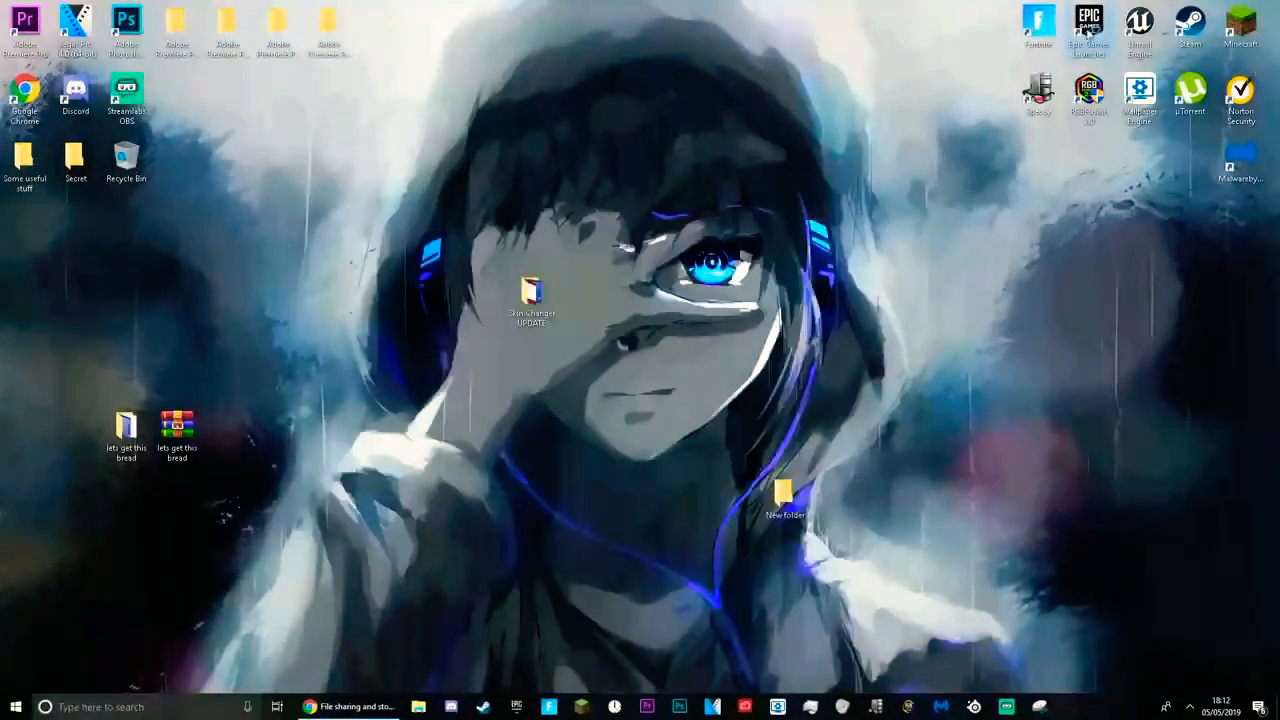